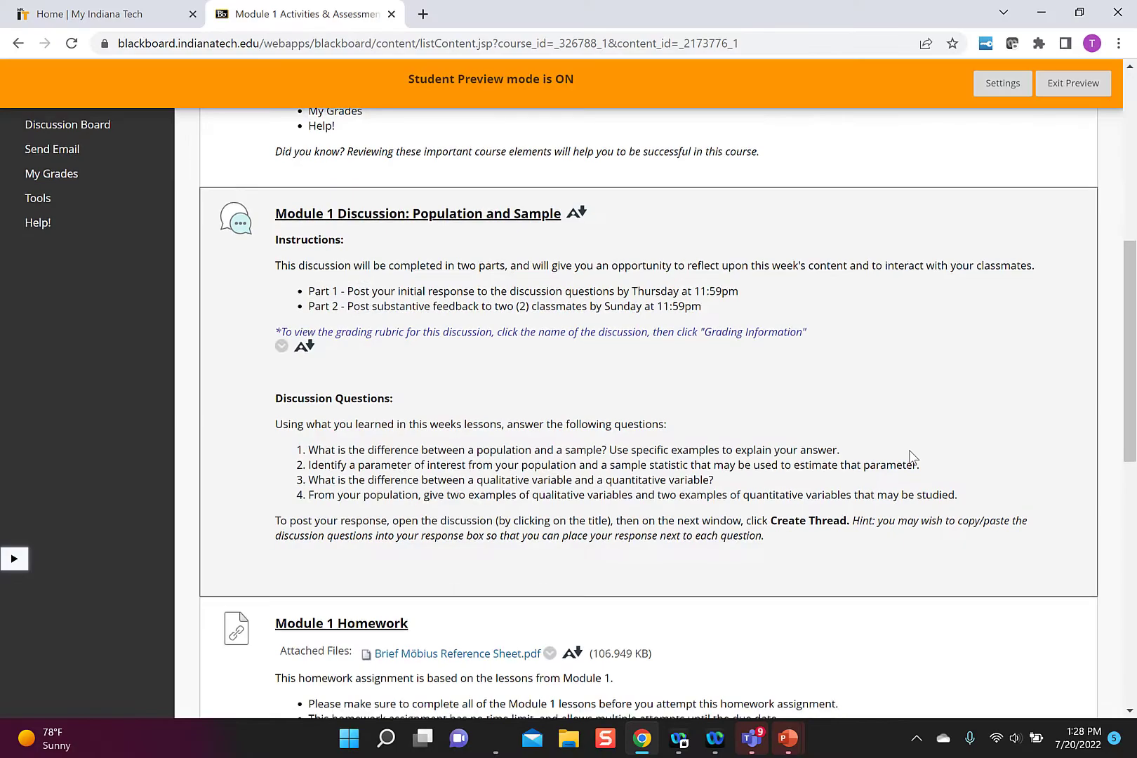
Step: Scroll down the Module 1 Activities page to the Module 1 Quiz entry
scroll("down", 3)
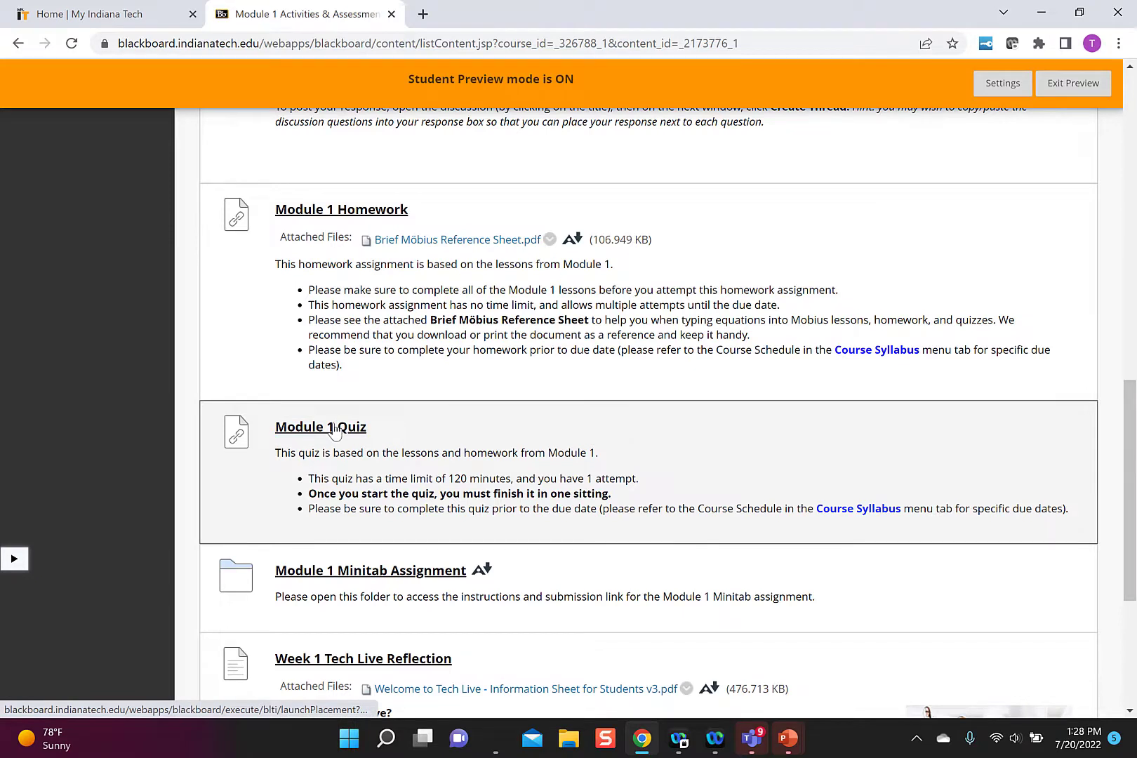
left_click(320, 426)
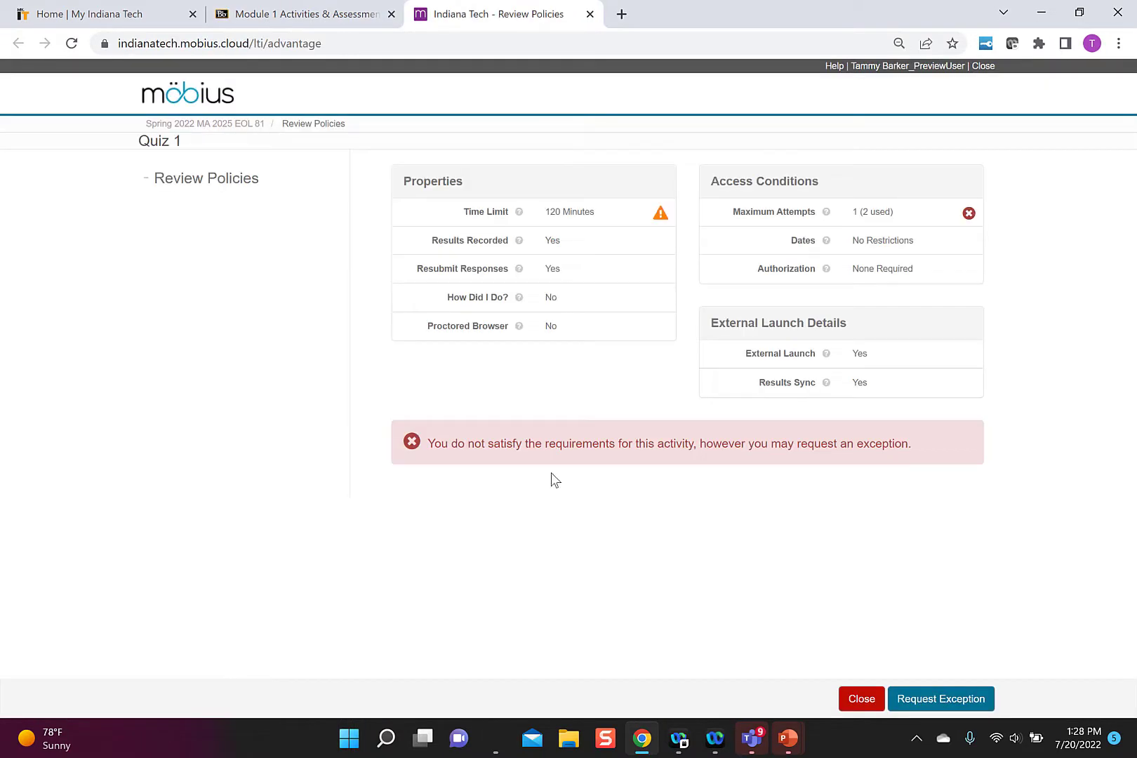
mouse_move(862, 477)
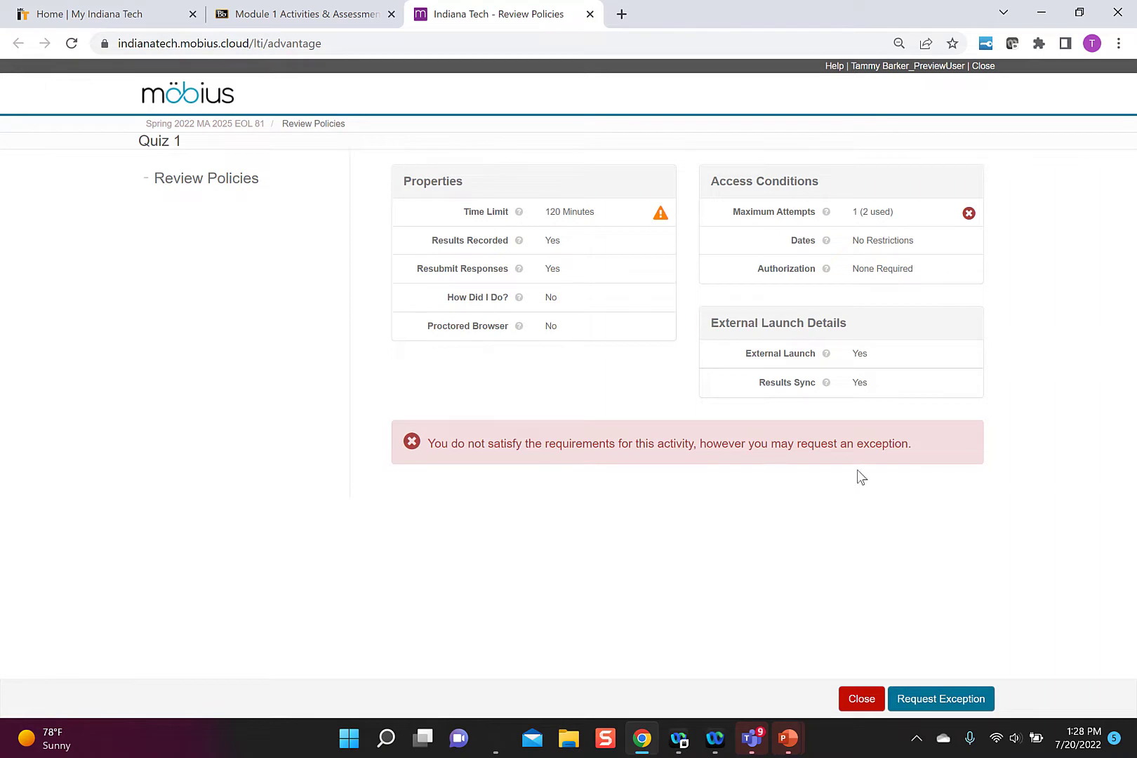
mouse_move(865, 478)
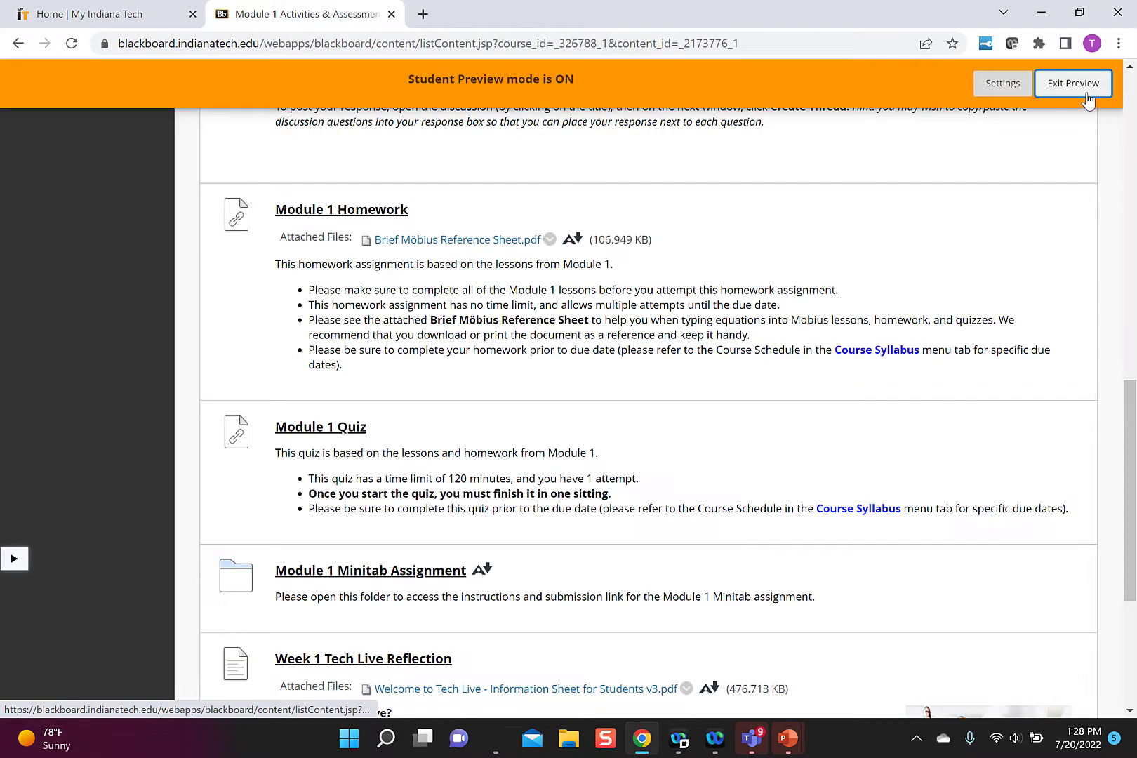
Step: Exit student preview, keeping the preview user and all its data
left_click(1073, 83)
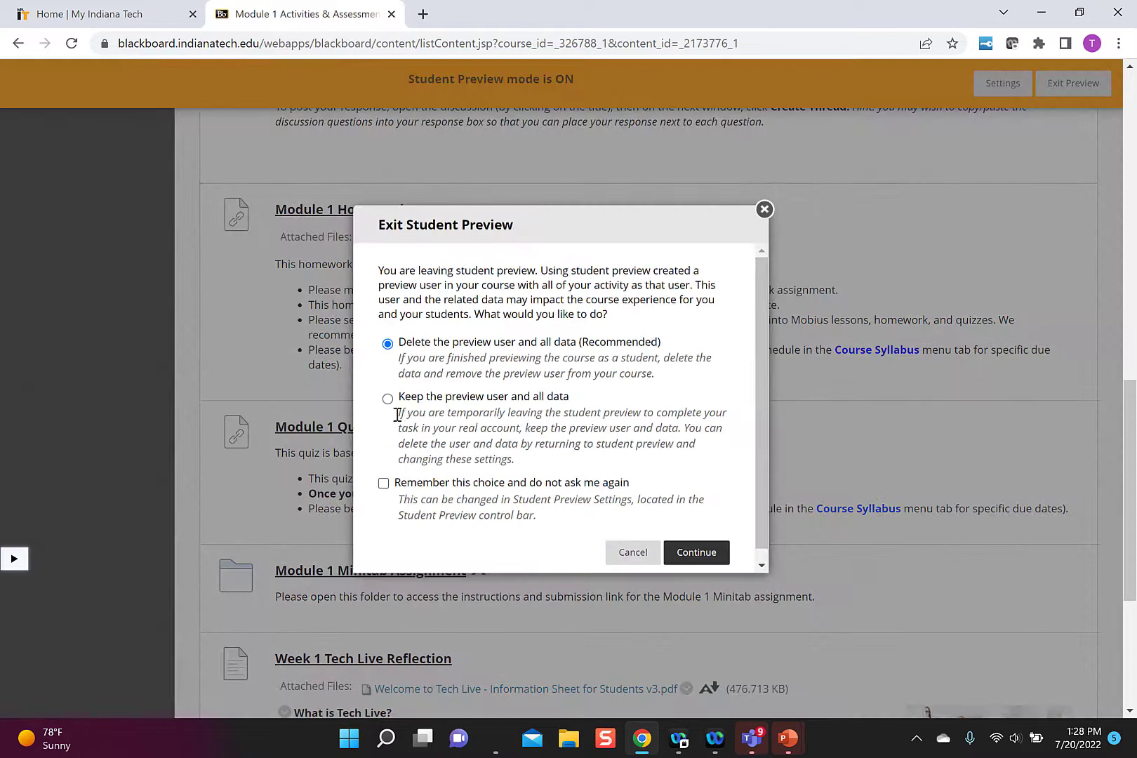
mouse_move(630, 518)
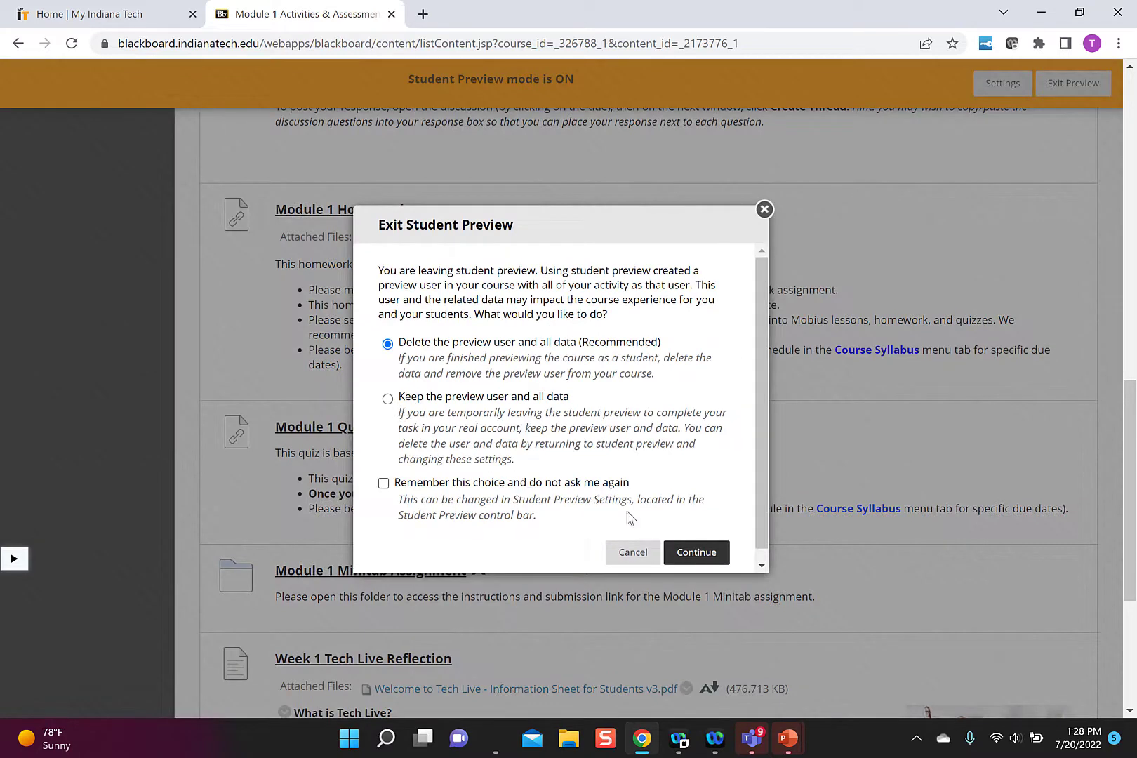
left_click(388, 398)
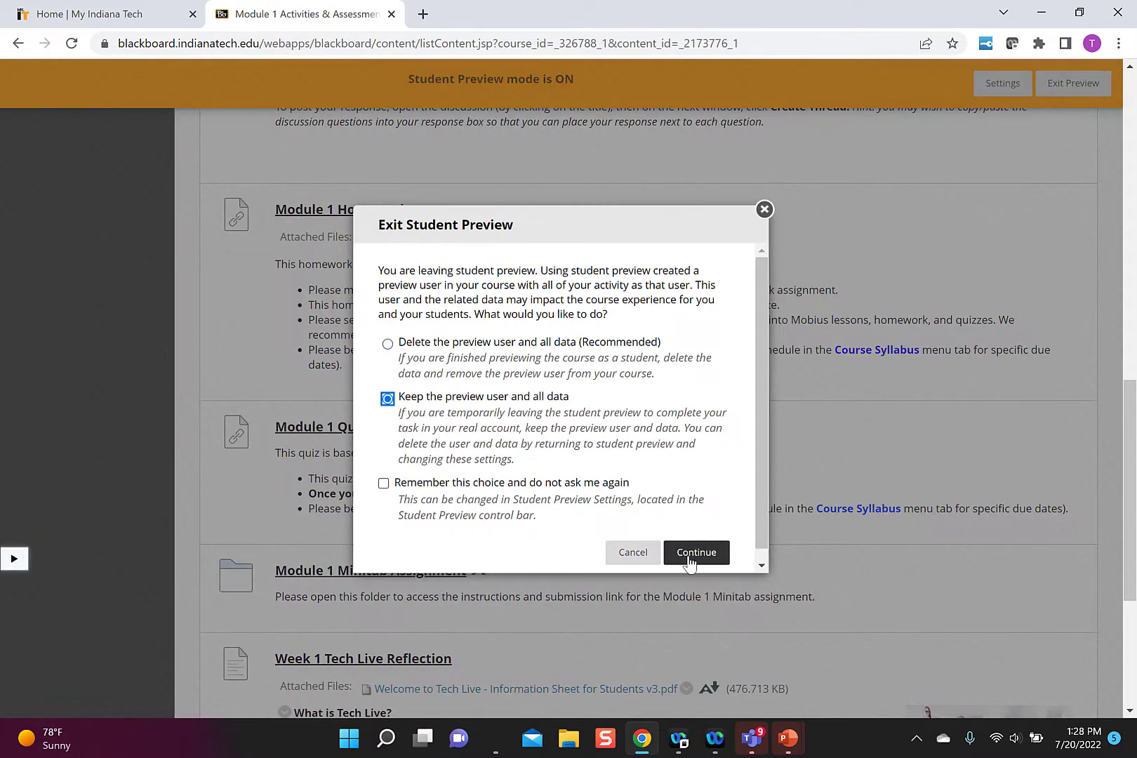
left_click(696, 552)
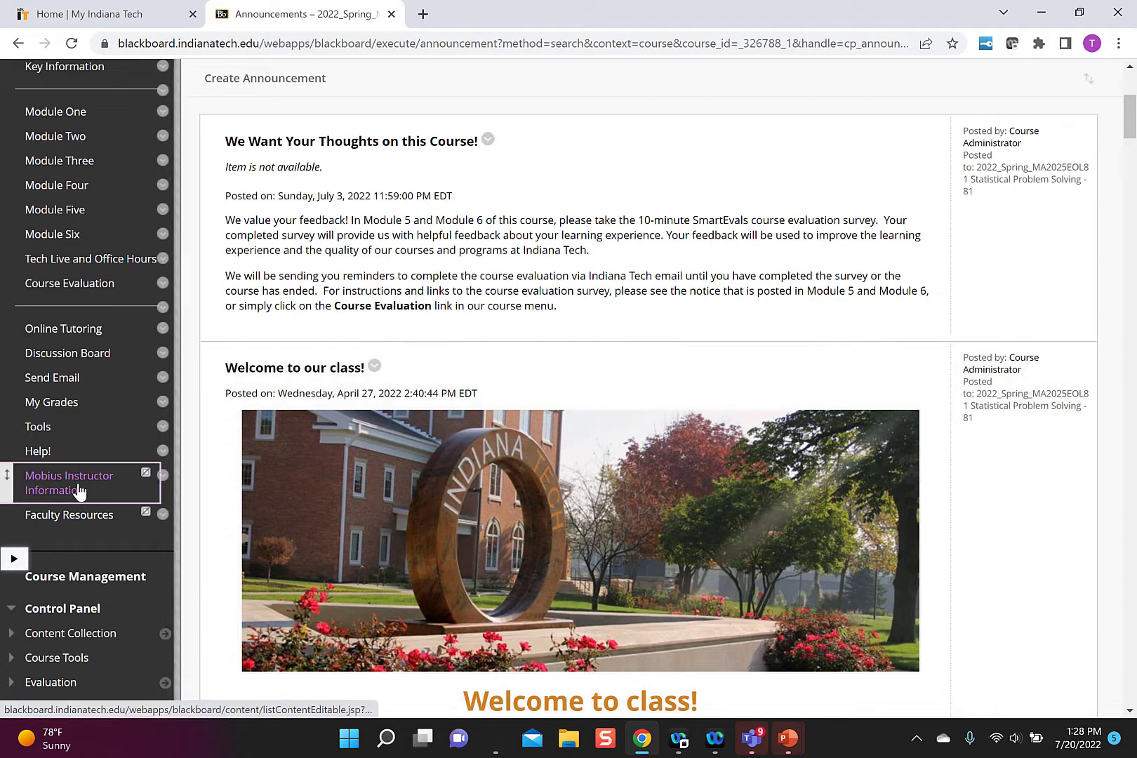
Step: Open the Möbius gradebook from Mobius Instructor Information in the course menu
left_click(68, 482)
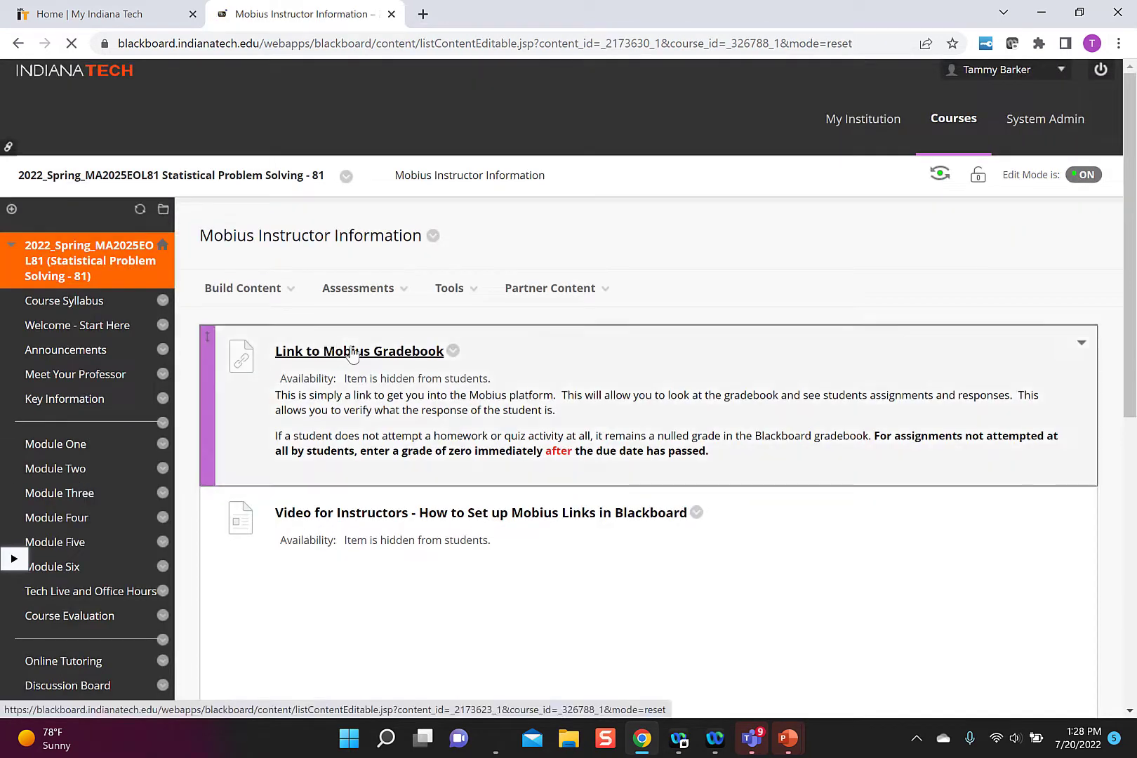
left_click(358, 351)
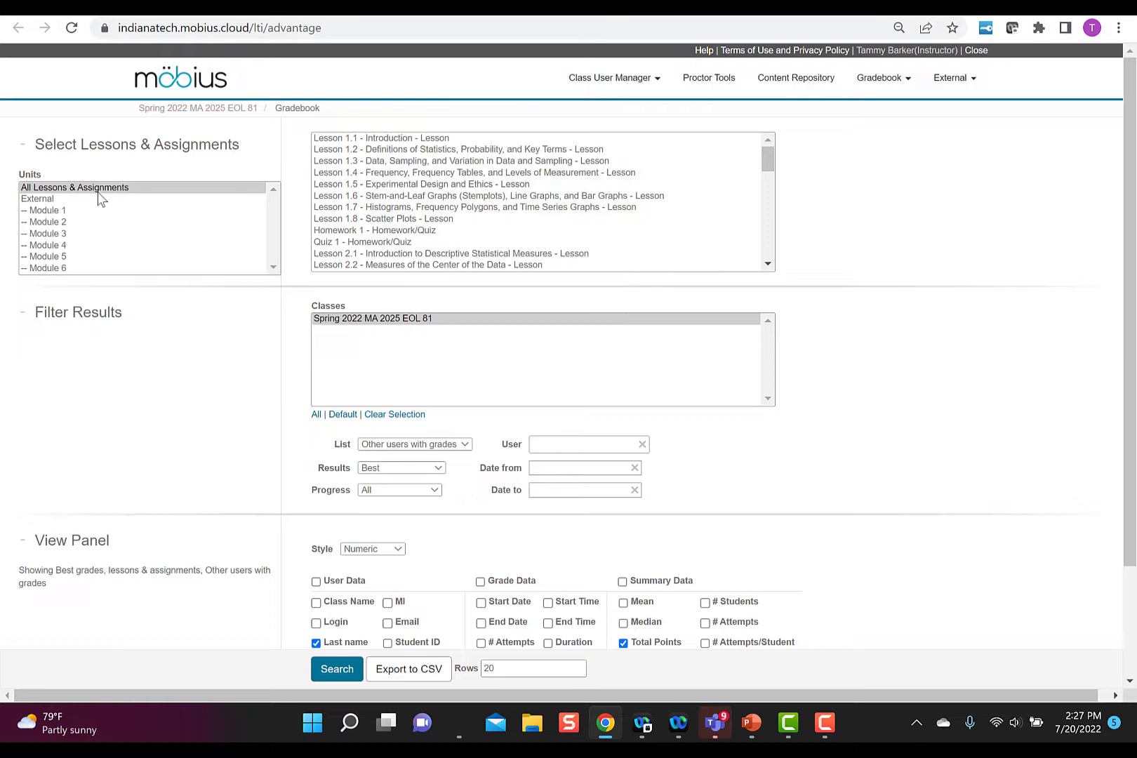
Step: Filter the gradebook to Module 1, pick Quiz 1, and search for all students
left_click(47, 210)
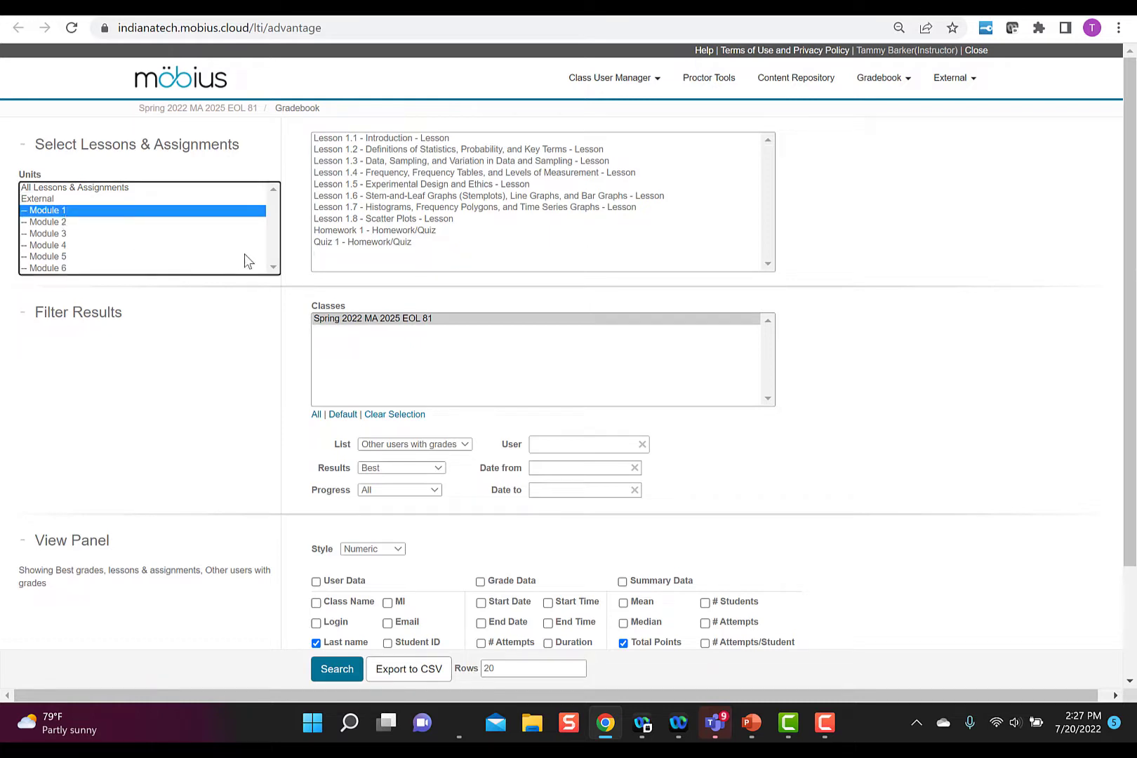
left_click(363, 242)
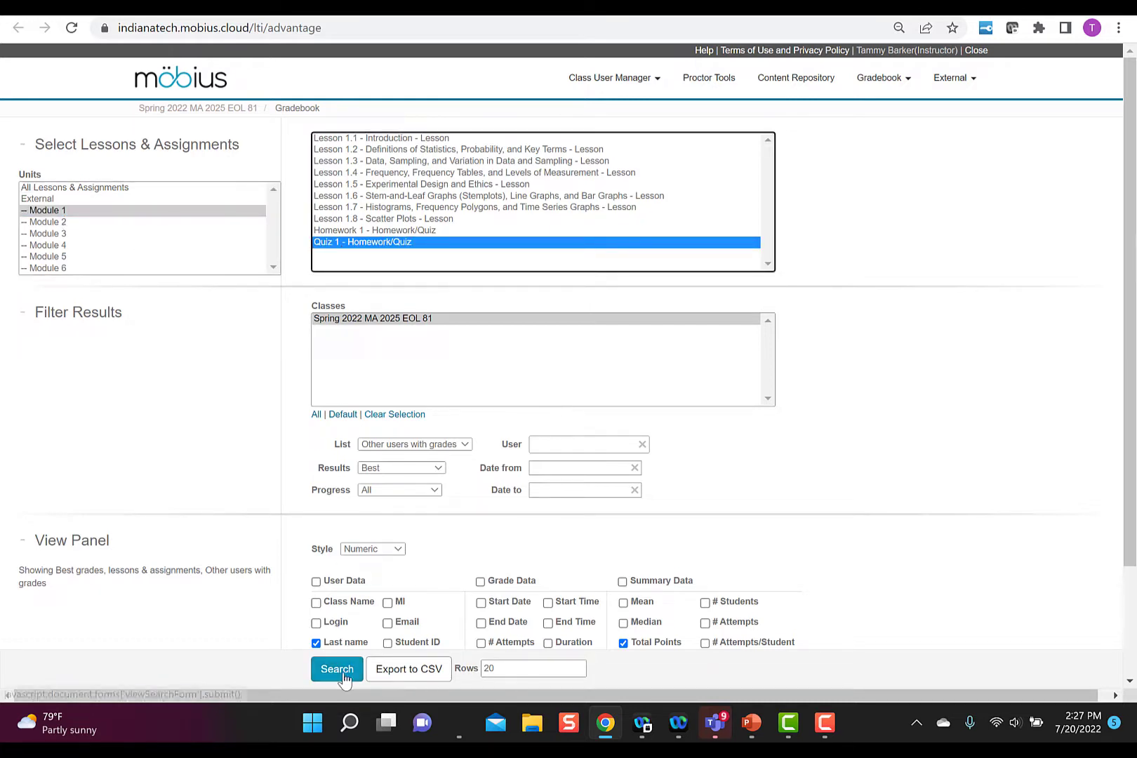
left_click(414, 444)
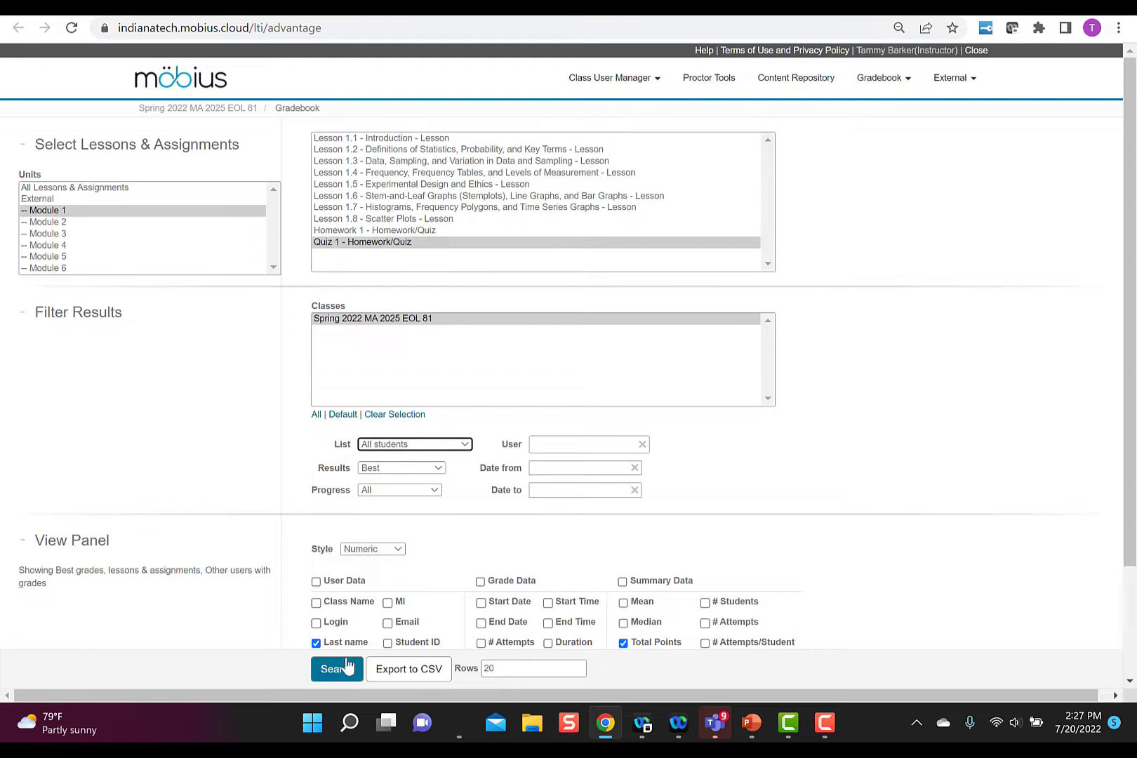
left_click(337, 668)
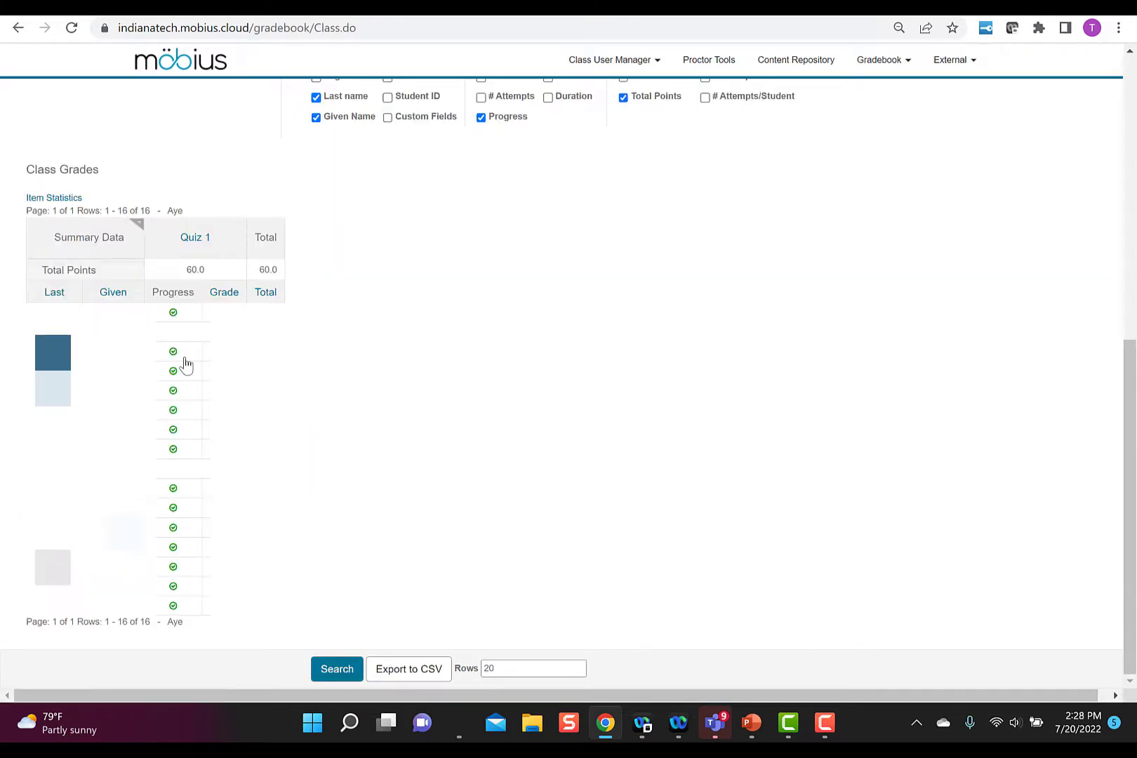
Step: Rerun the Quiz 1 search listing 'Other users with grades', showing the preview user at 12/60
scroll("up", 3)
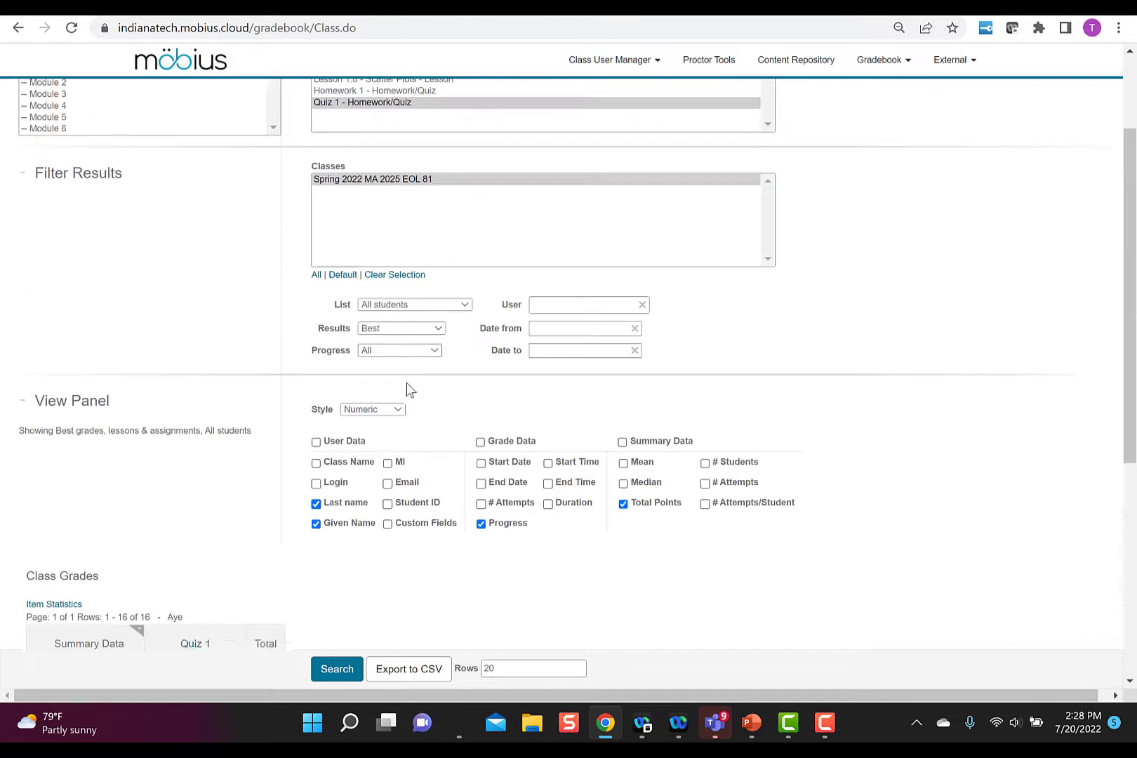
left_click(414, 304)
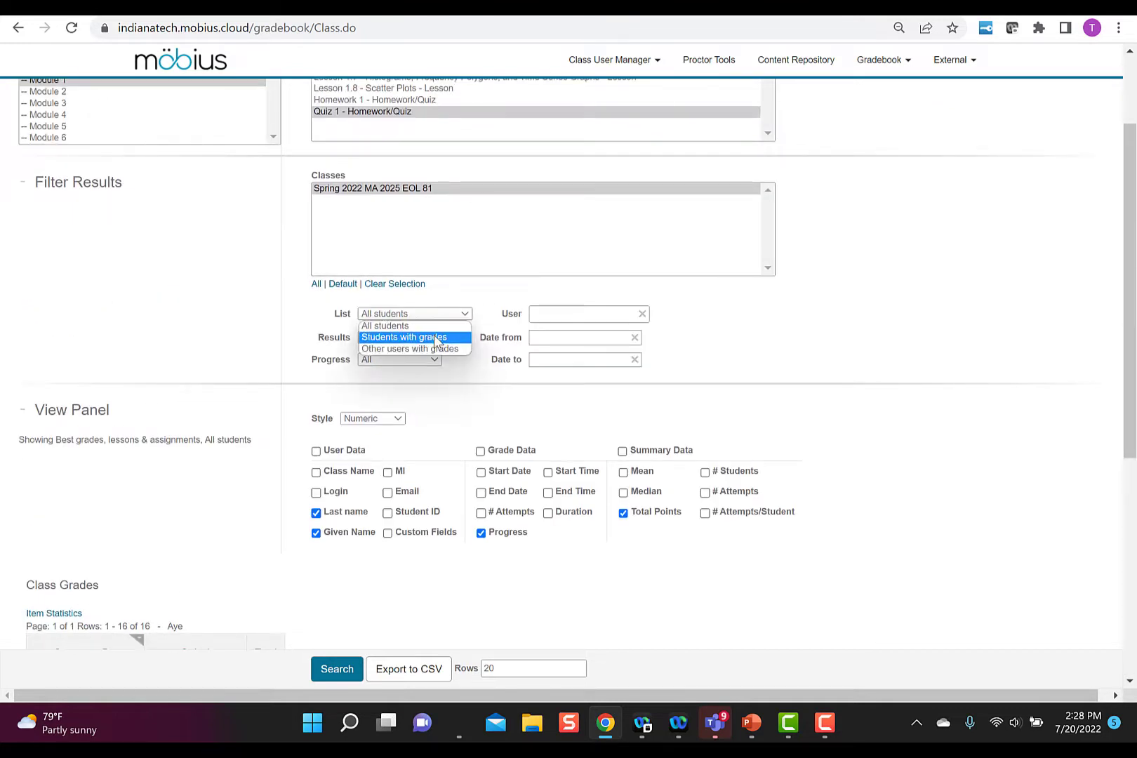
left_click(411, 349)
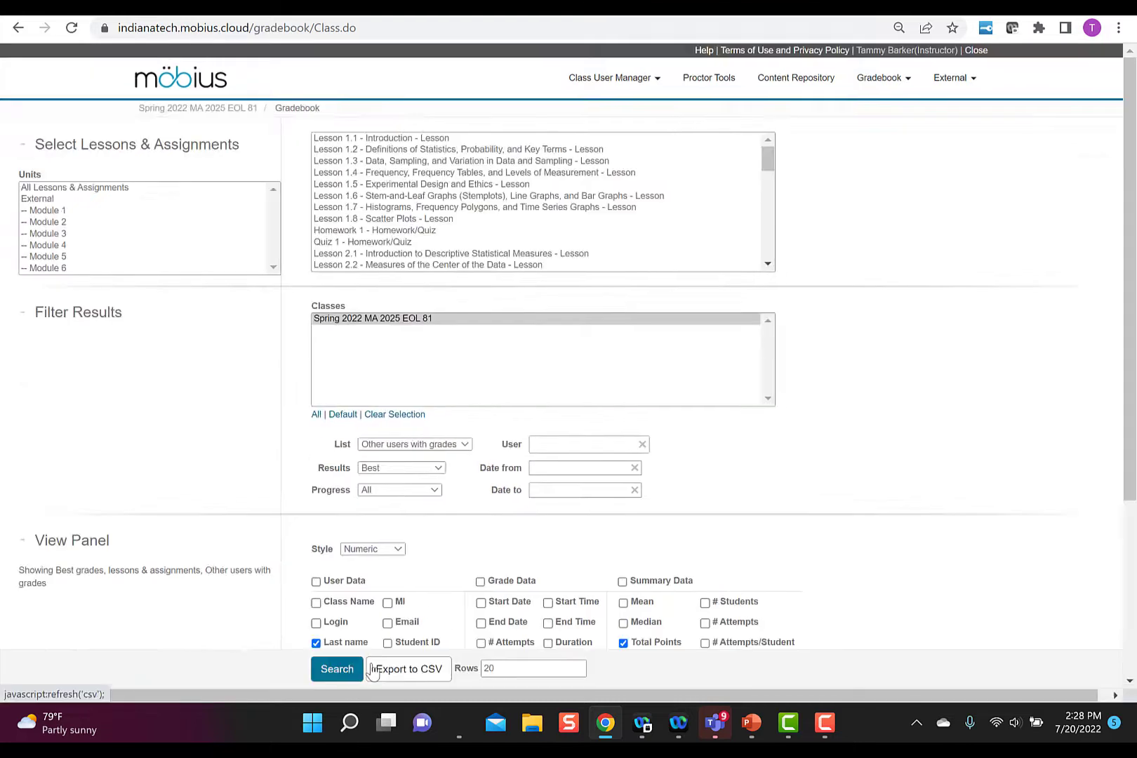
left_click(337, 669)
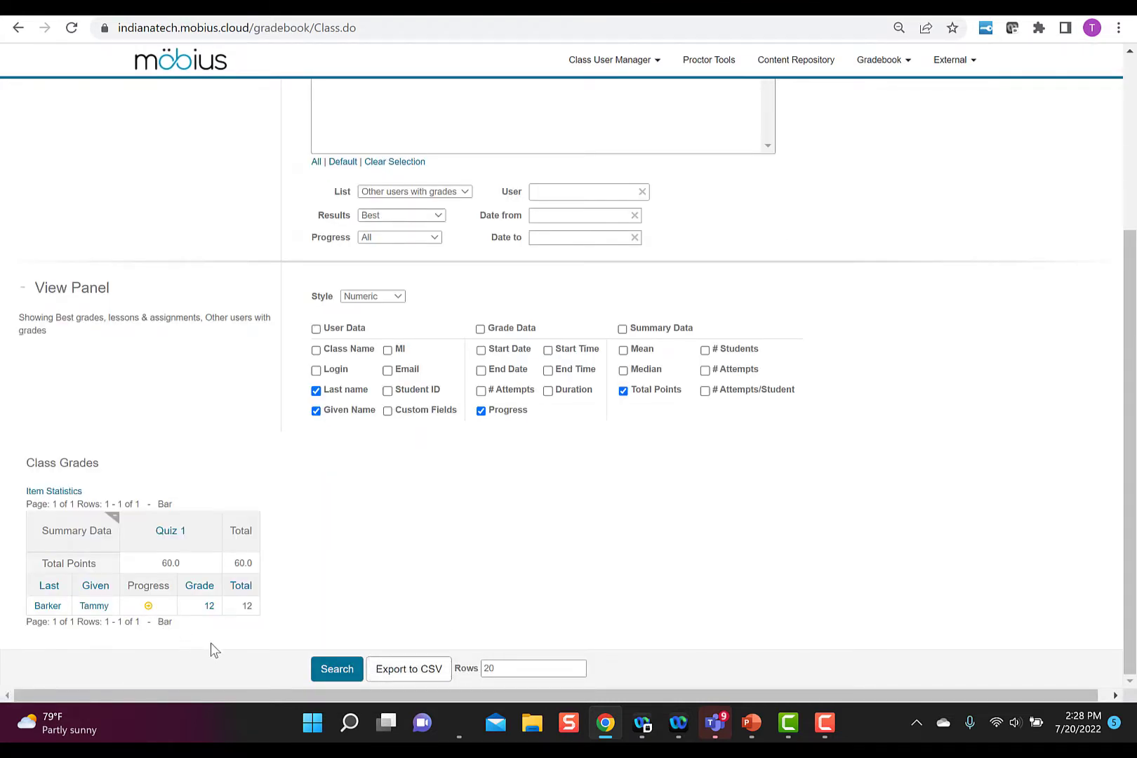
mouse_move(220, 646)
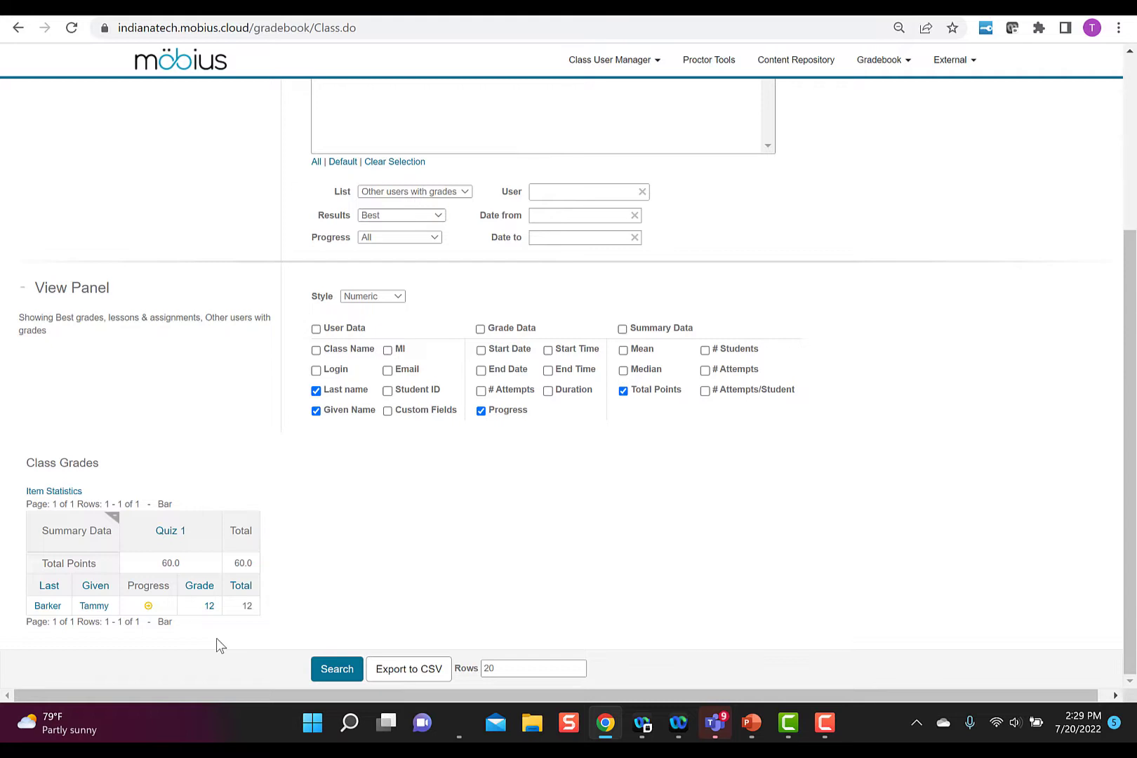
mouse_move(226, 525)
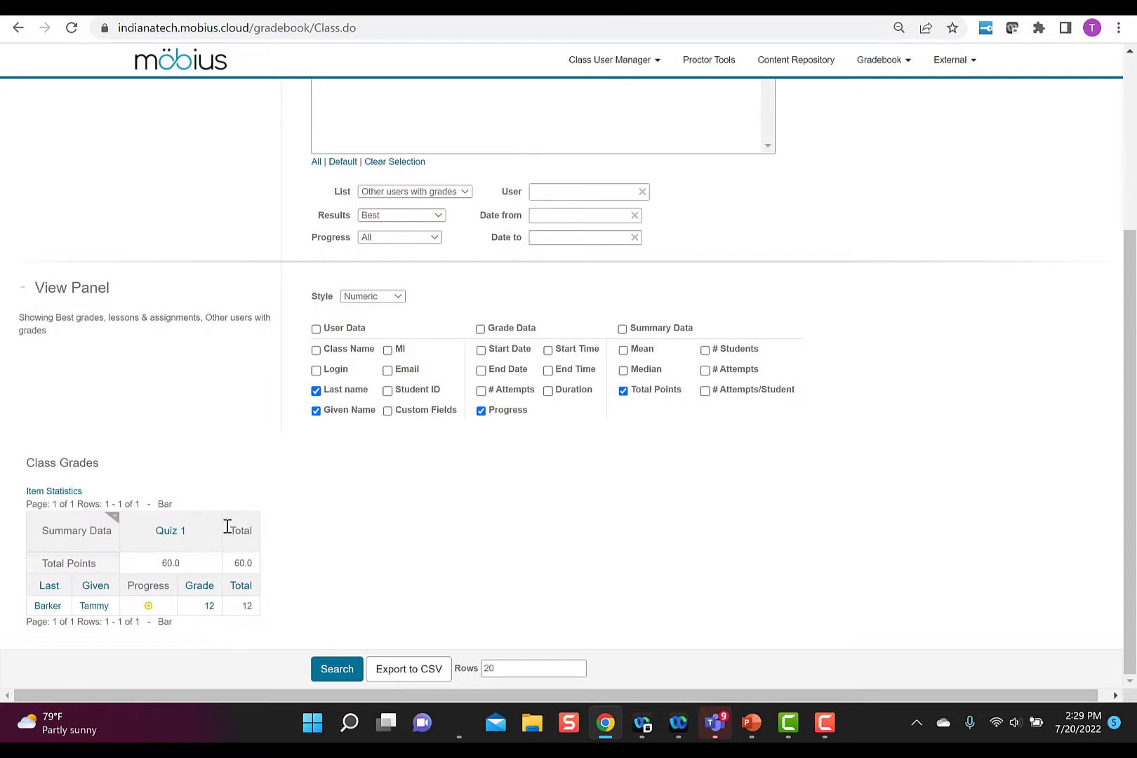
mouse_move(80, 586)
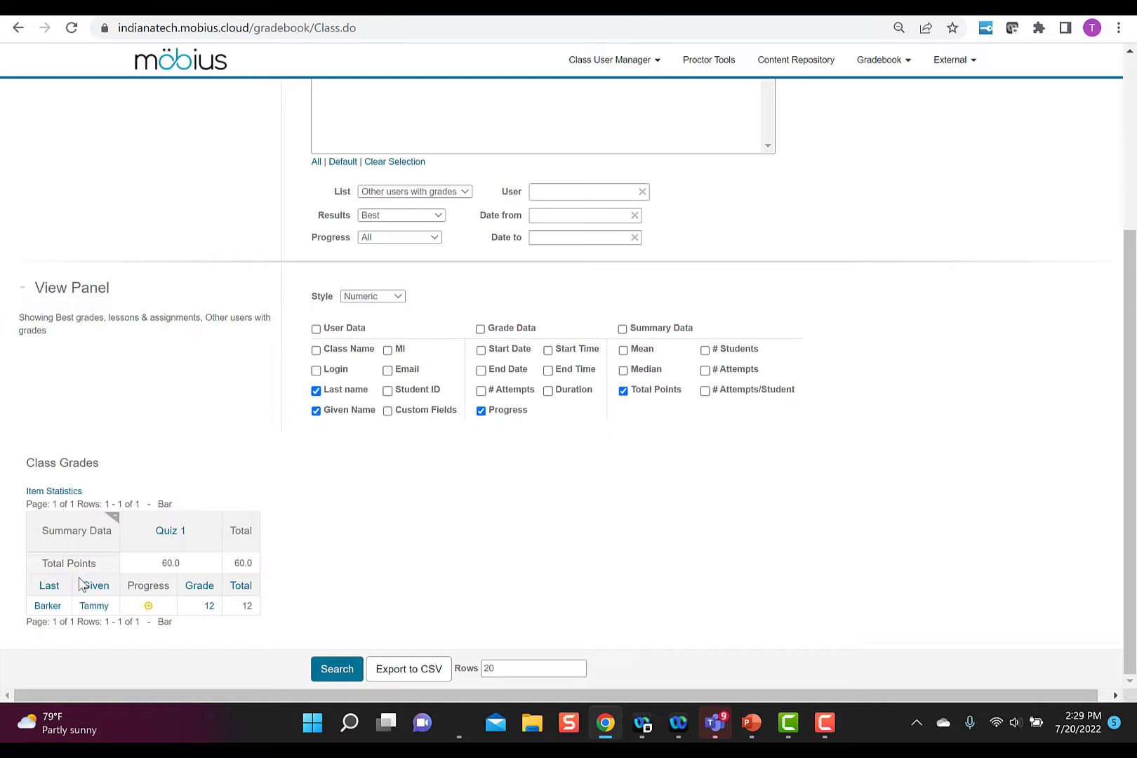
mouse_move(170, 535)
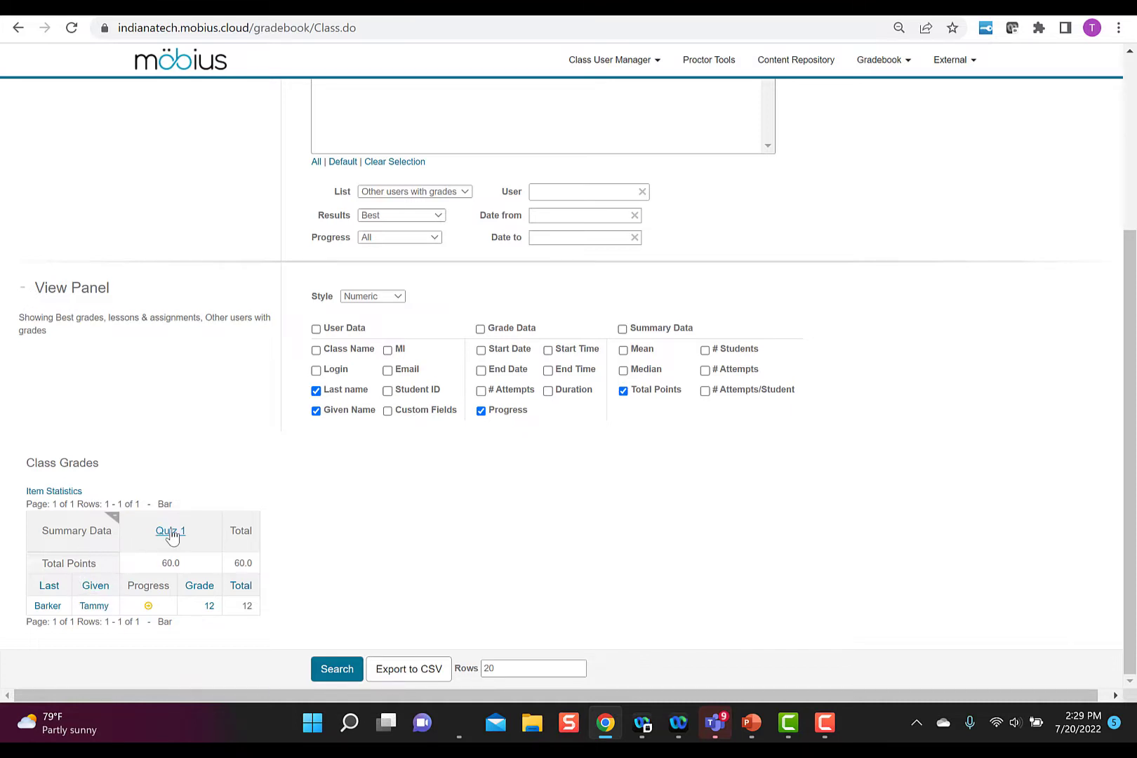
Step: View the detailed Quiz 1 grades for the preview user, totalling 12 of 60
left_click(170, 530)
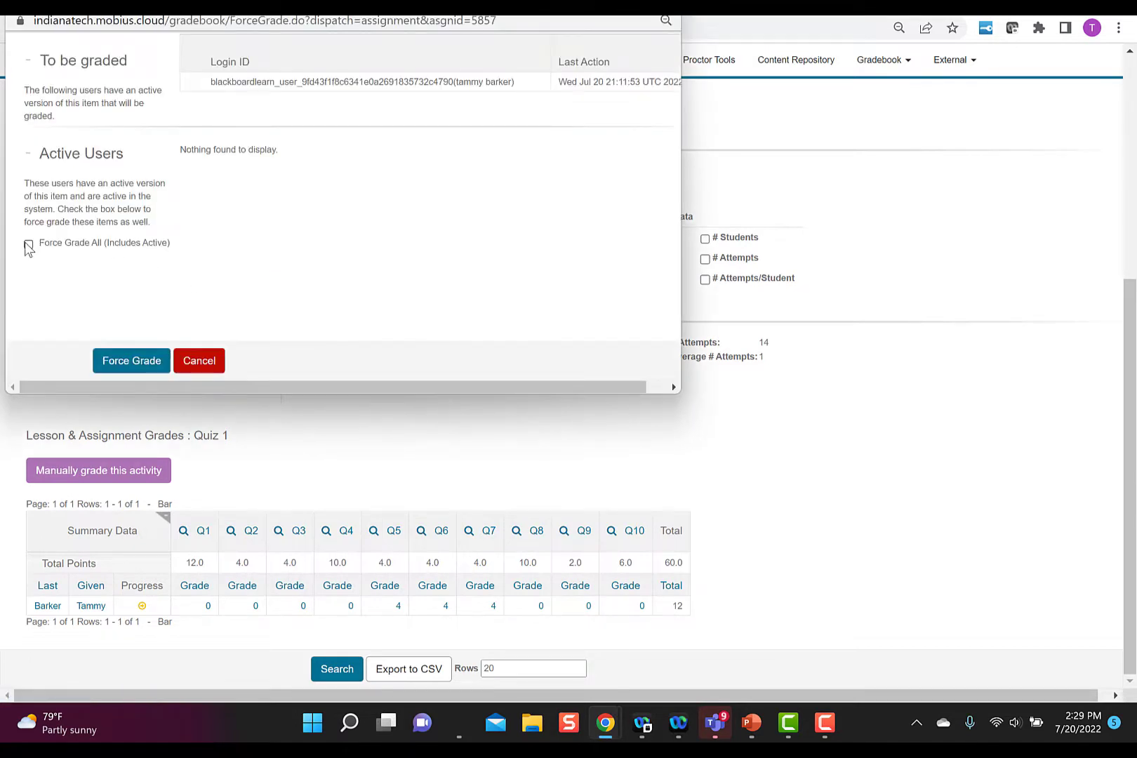
left_click(198, 361)
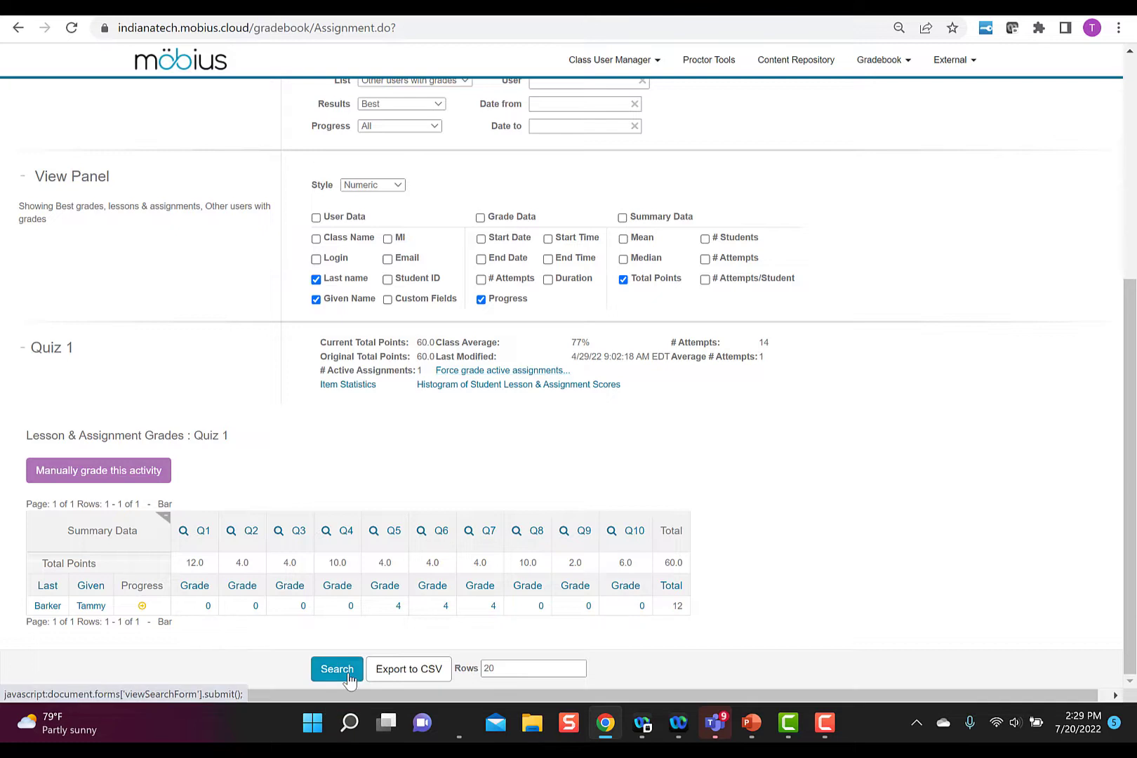
left_click(335, 669)
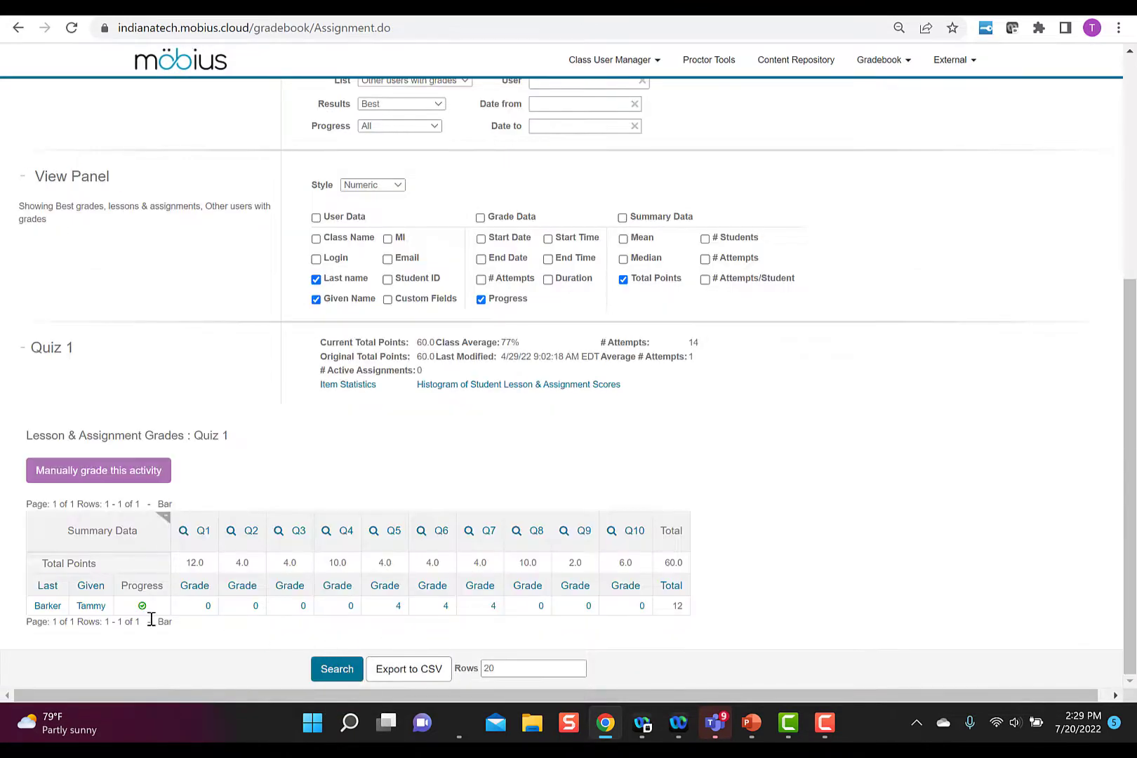
mouse_move(741, 648)
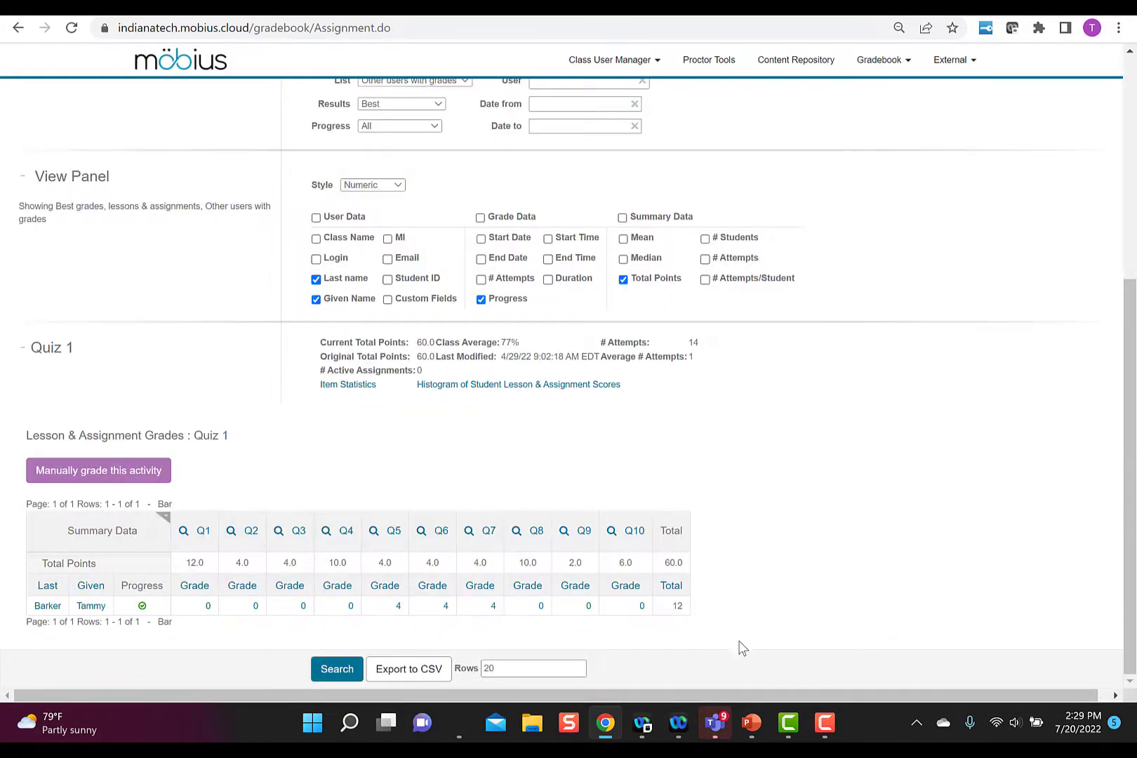
mouse_move(678, 612)
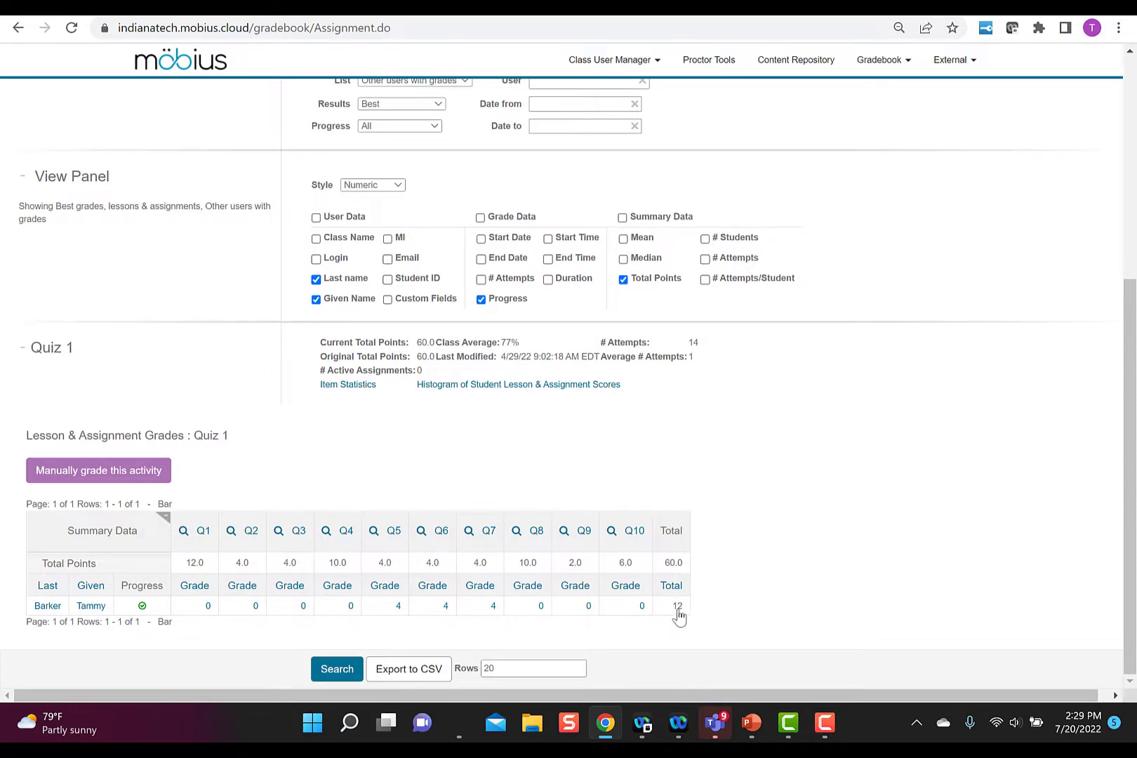
mouse_move(688, 601)
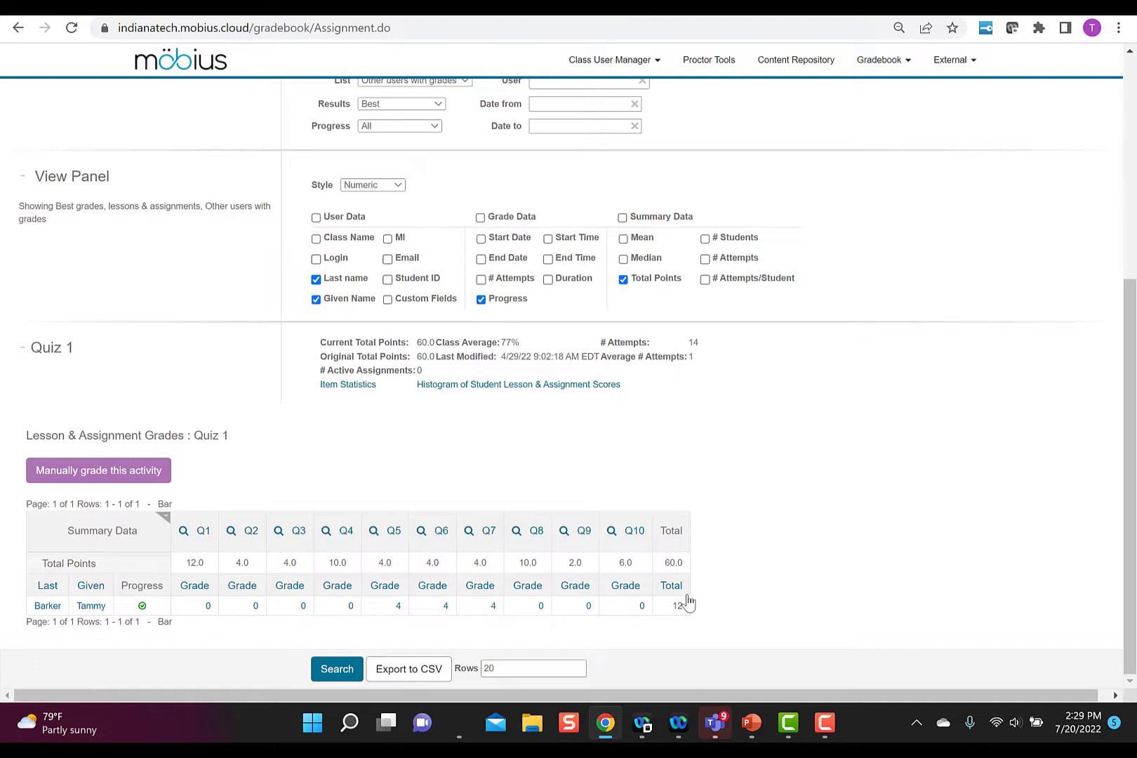
mouse_move(681, 603)
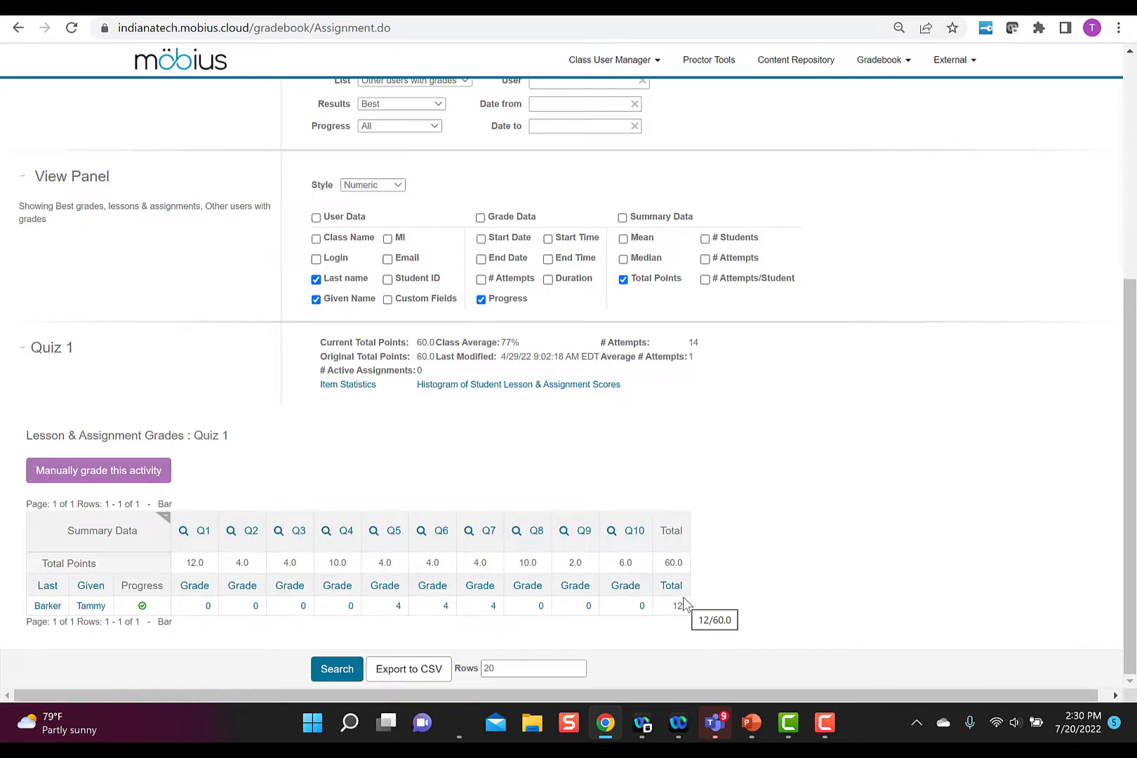
left_click(708, 59)
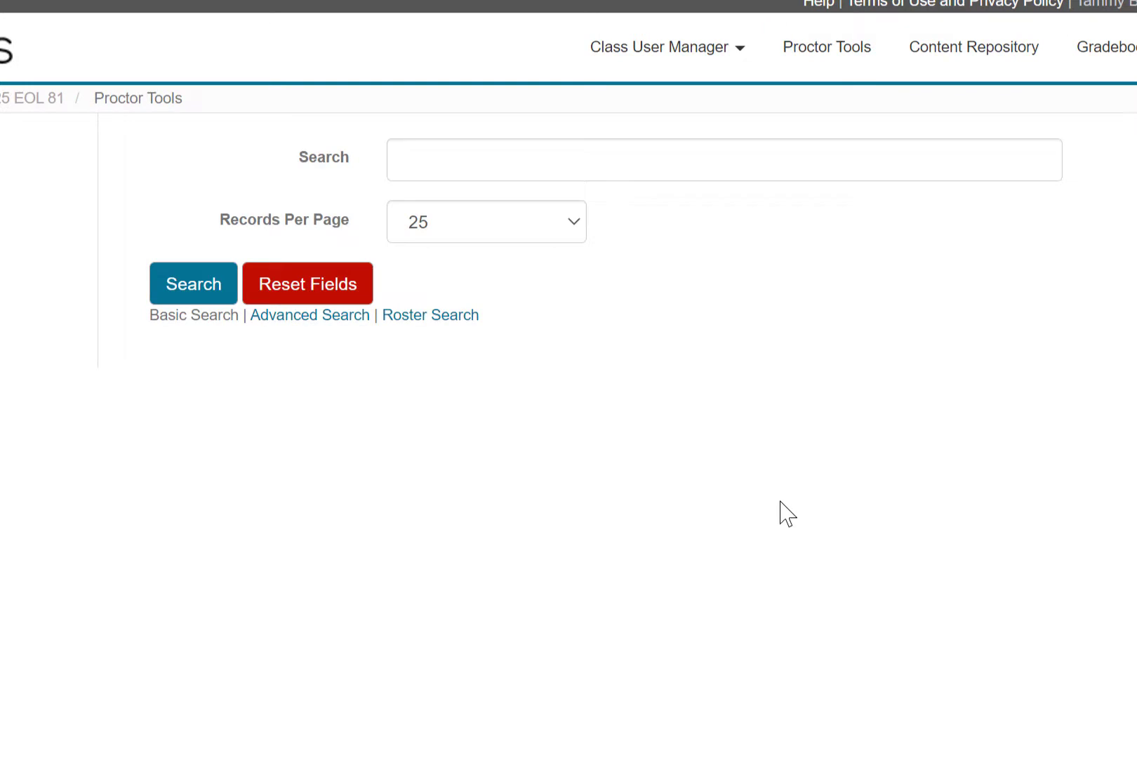
mouse_move(214, 338)
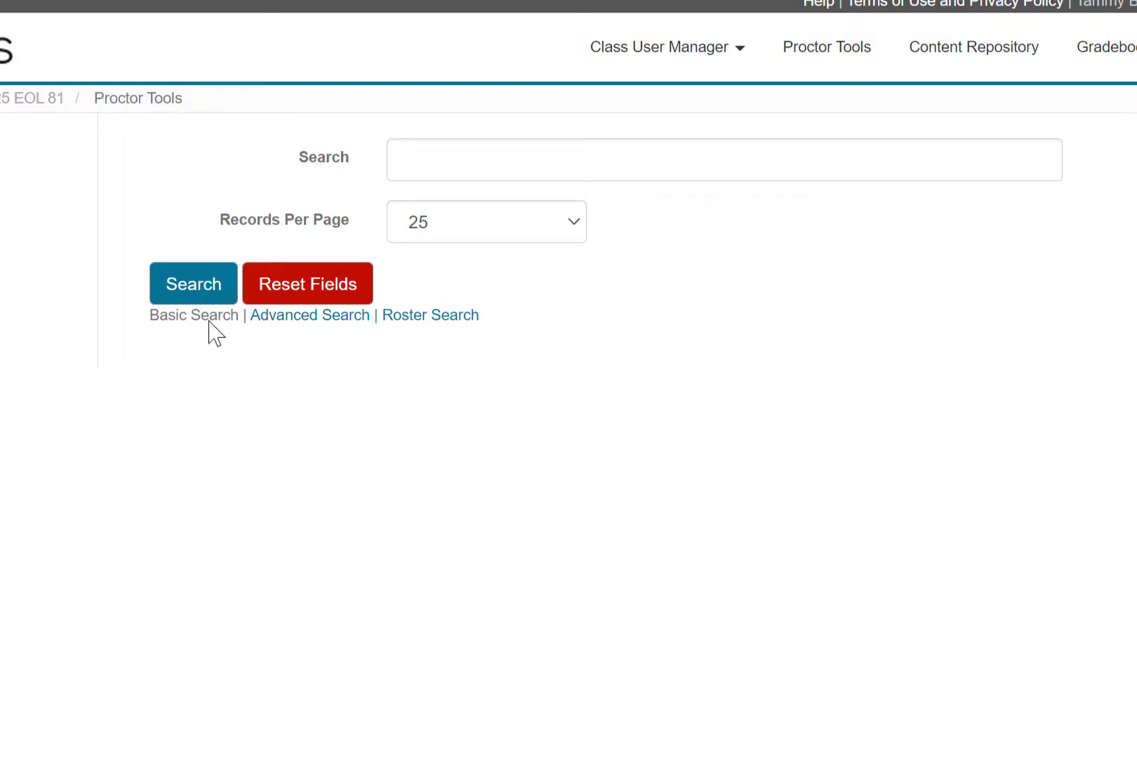
Step: Run an advanced Proctor Tools search with a user role and the Quiz 1 assignment filter
left_click(310, 316)
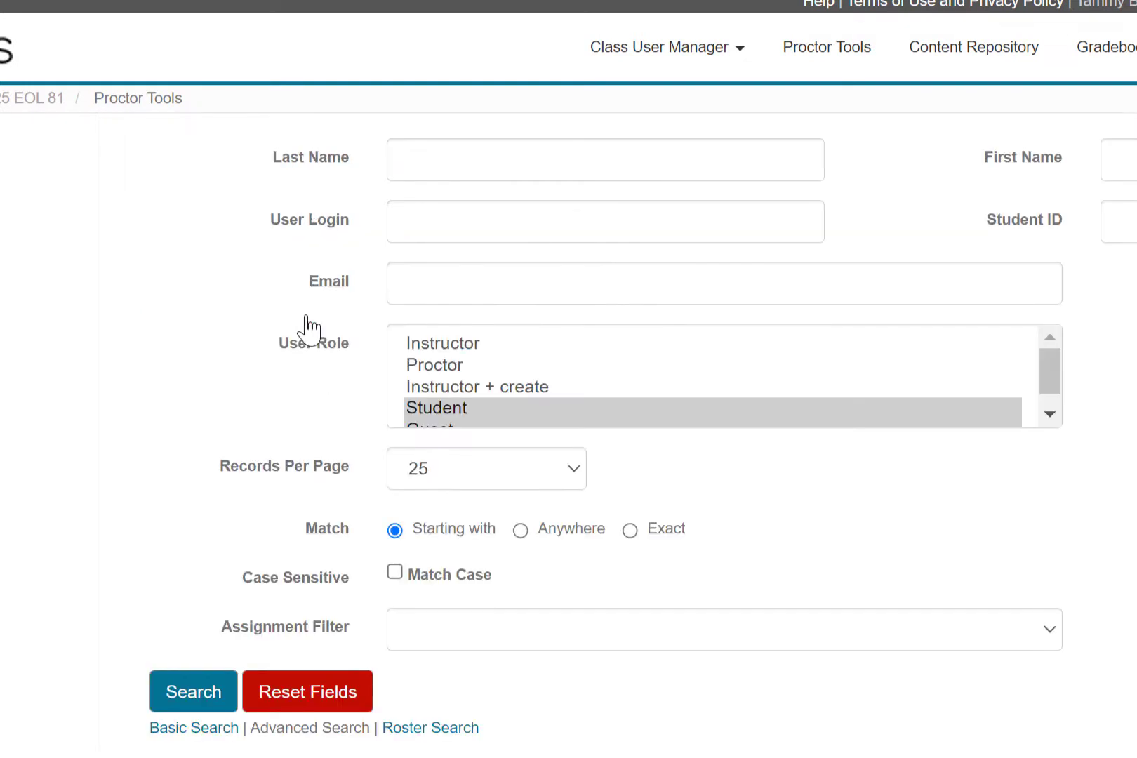
mouse_move(475, 417)
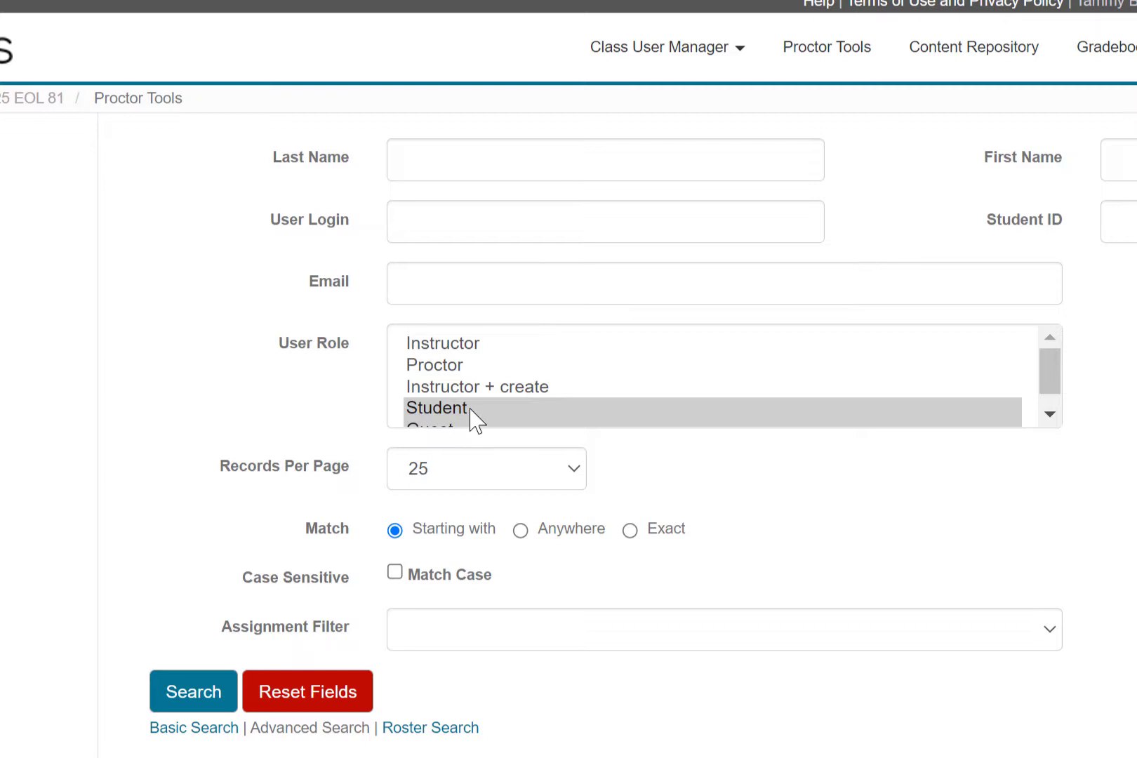
left_click(436, 408)
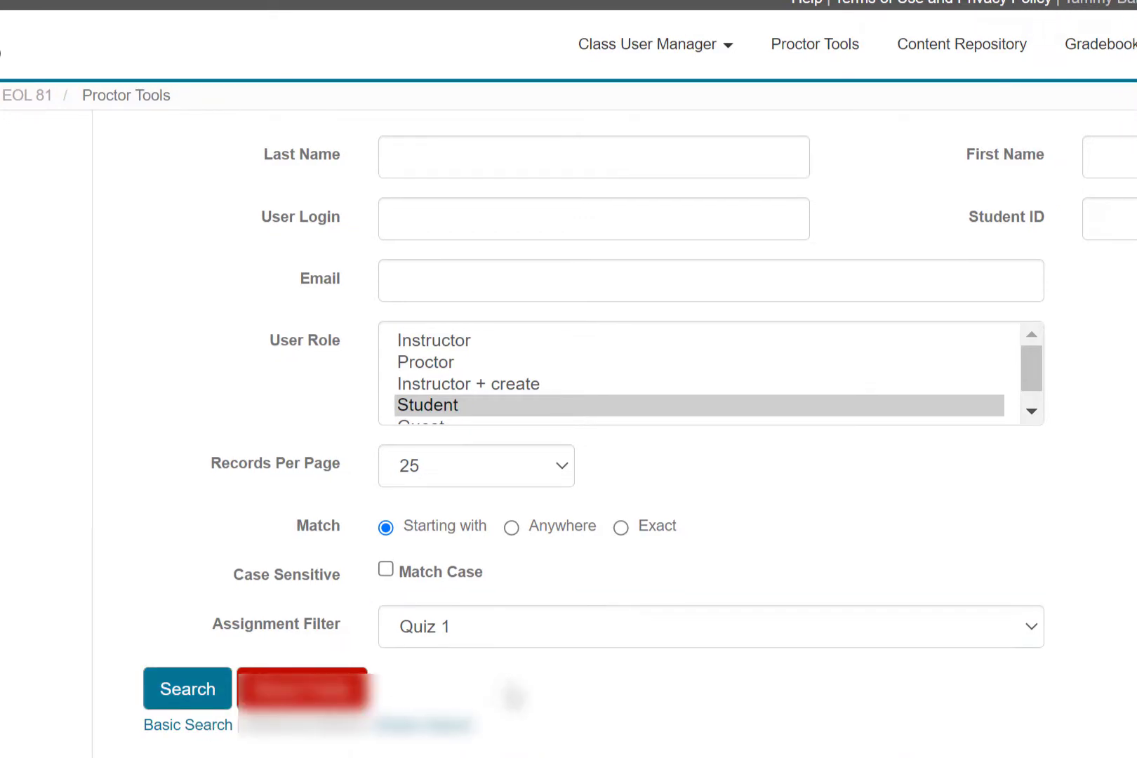
left_click(187, 689)
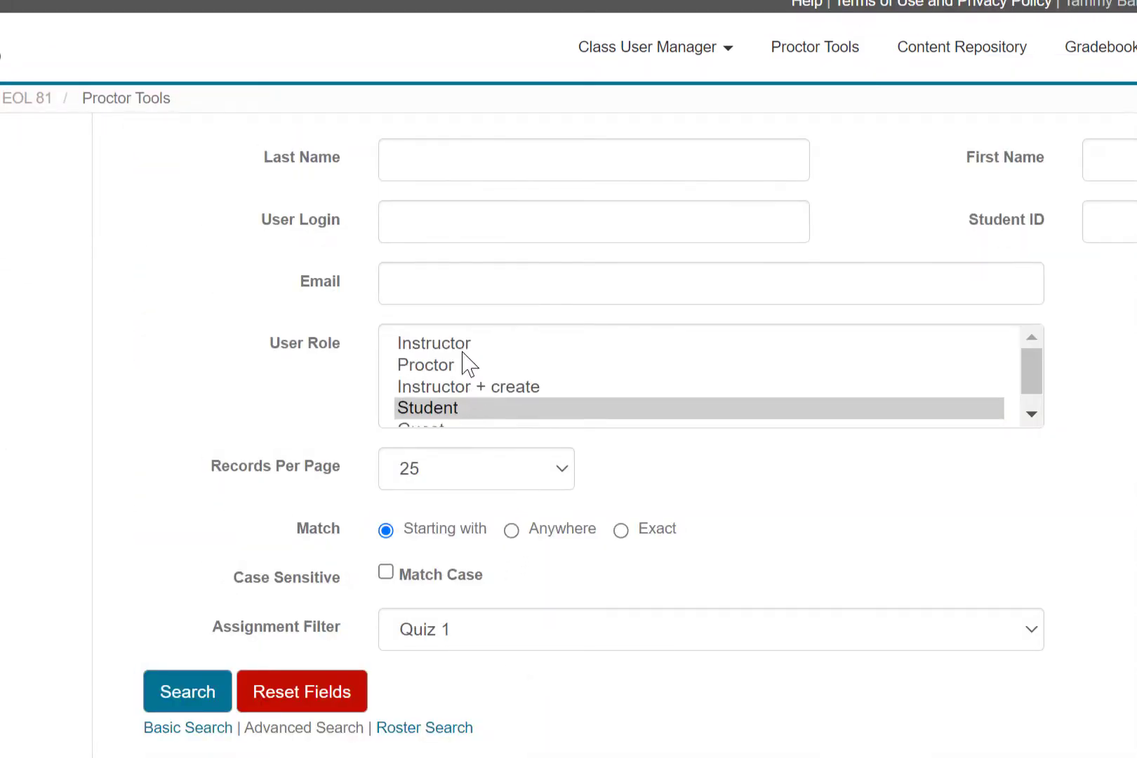
left_click(434, 344)
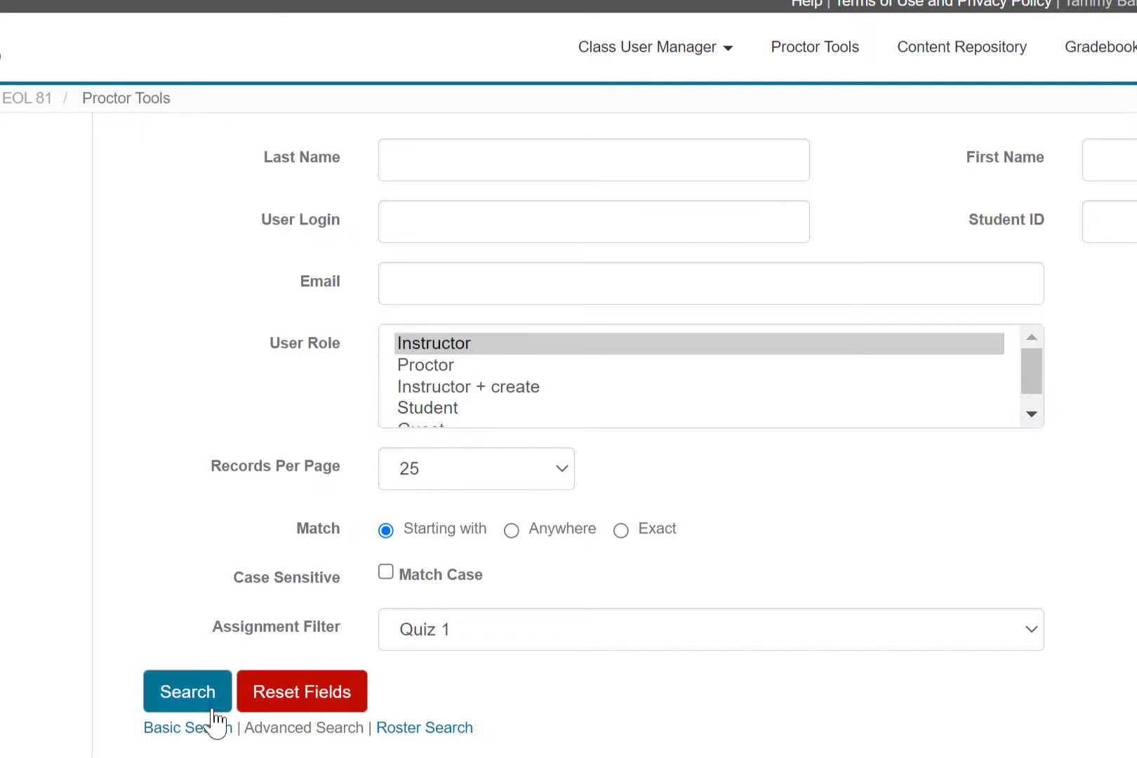
left_click(187, 691)
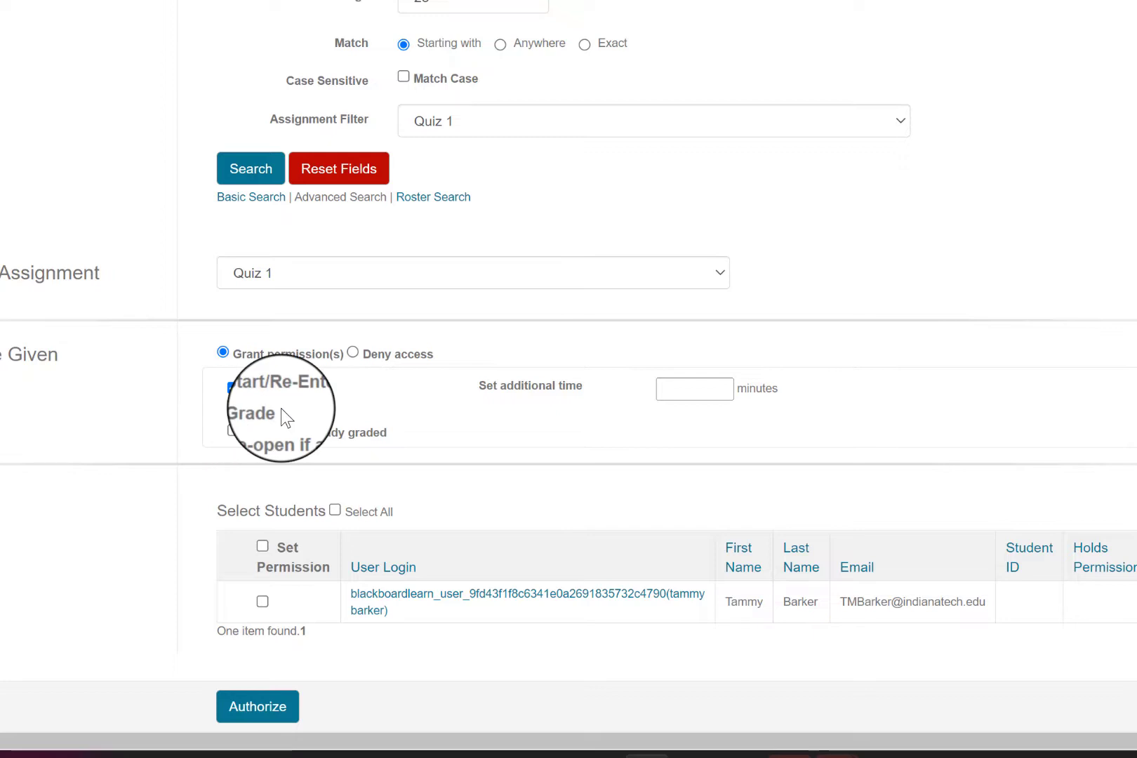
Step: Mark the listed student for Start/Re-Enter permission on Quiz 1
left_click(233, 388)
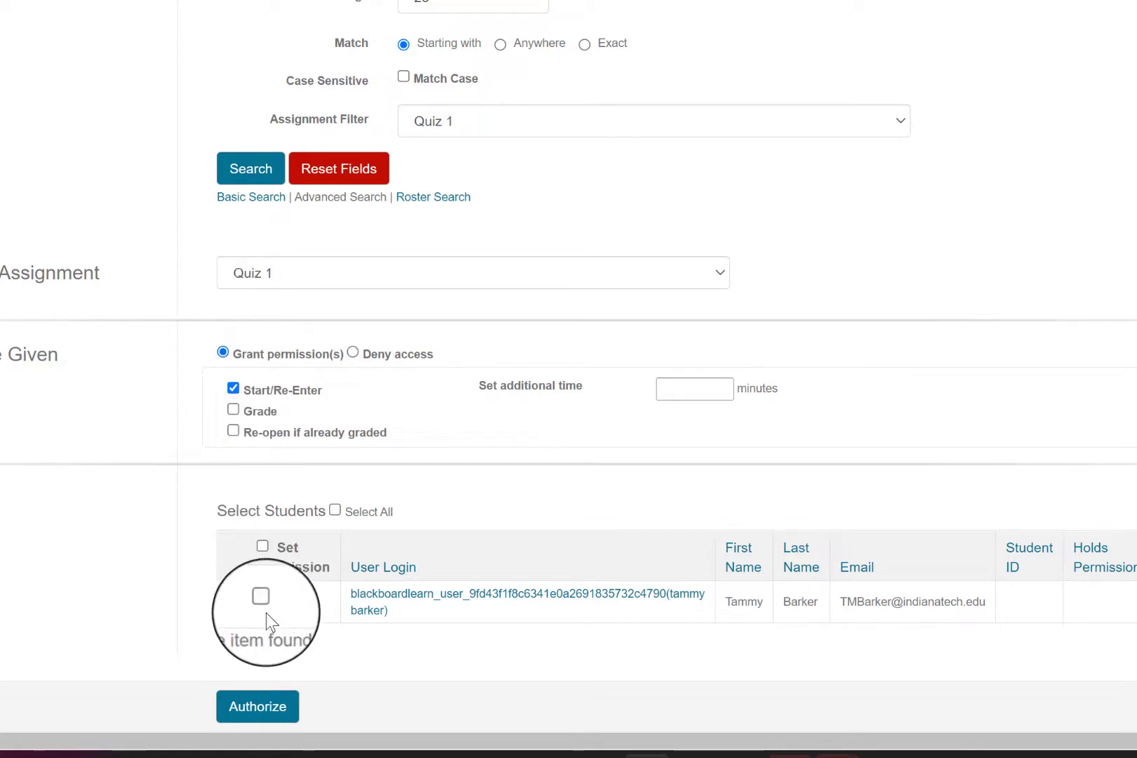
left_click(260, 598)
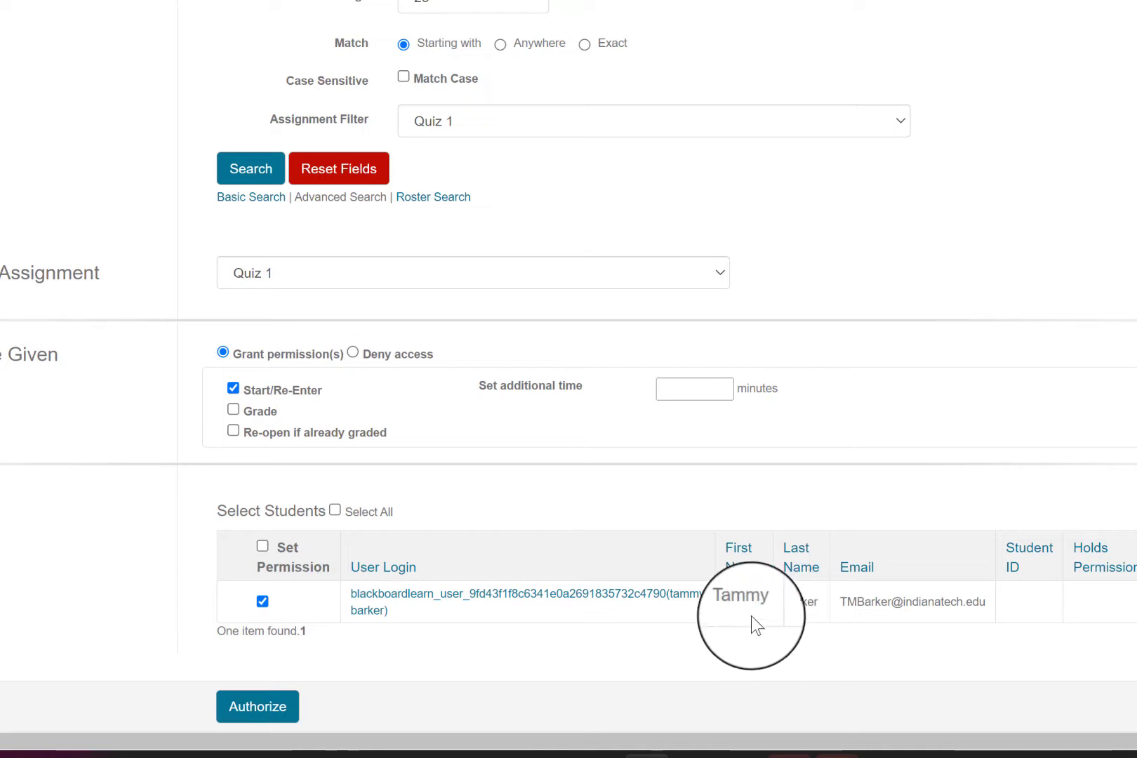
mouse_move(796, 624)
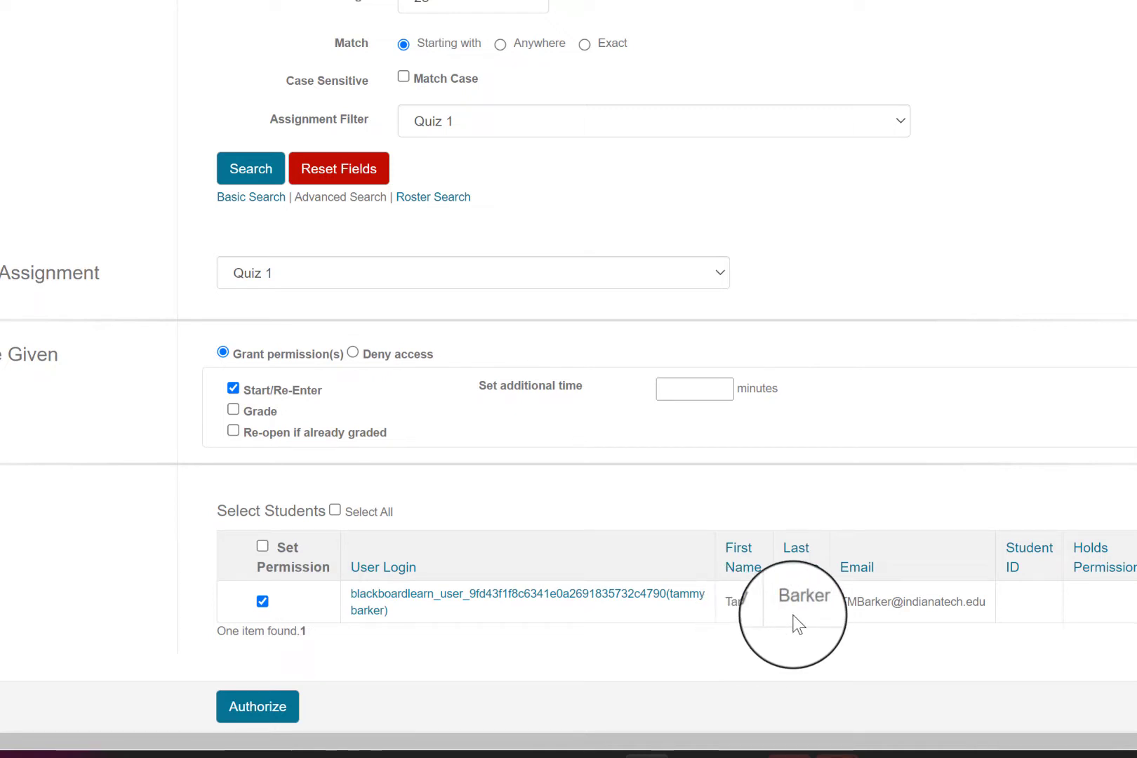
mouse_move(769, 559)
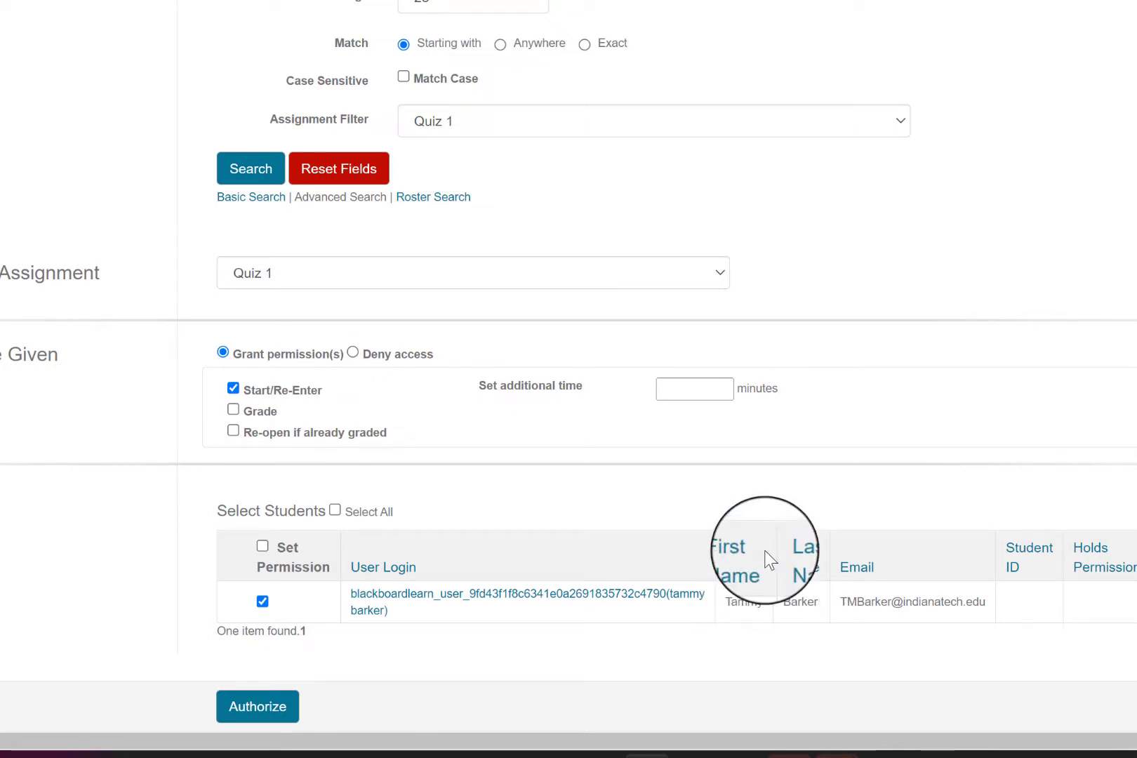
mouse_move(258, 709)
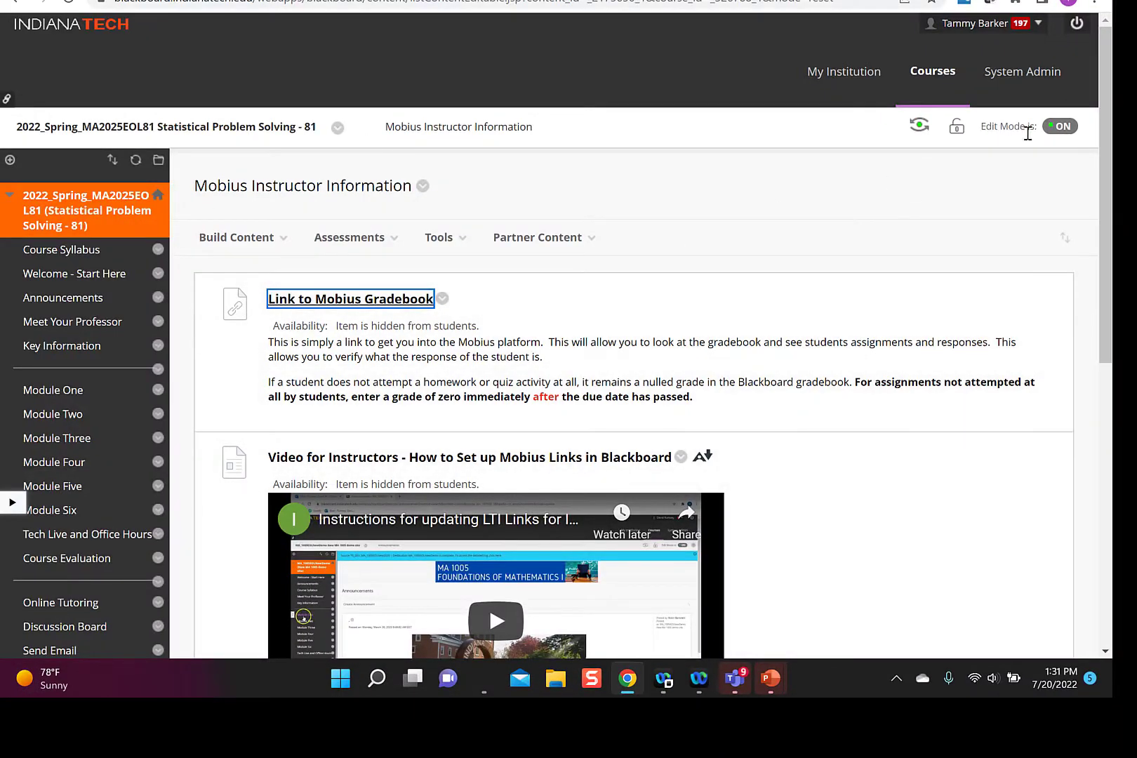
Step: In Student Preview, launch the Module 1 Quiz from Module One's Activities & Assessments folder
left_click(920, 125)
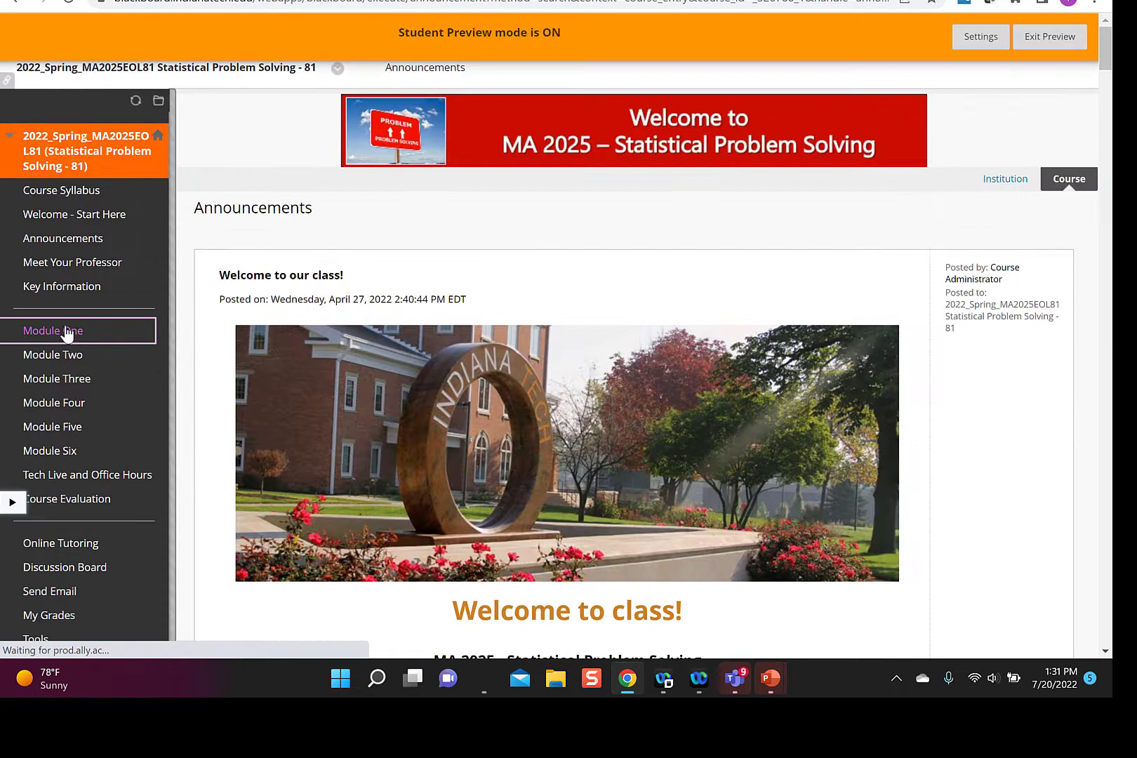
left_click(52, 330)
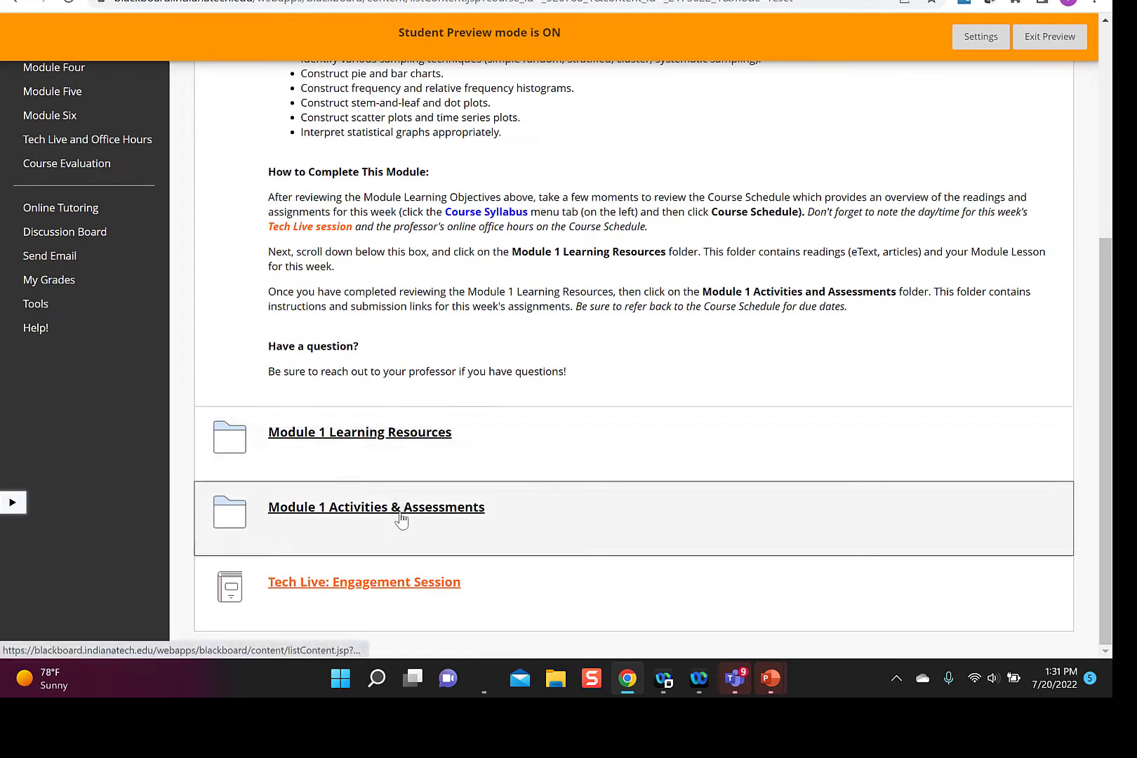
left_click(376, 507)
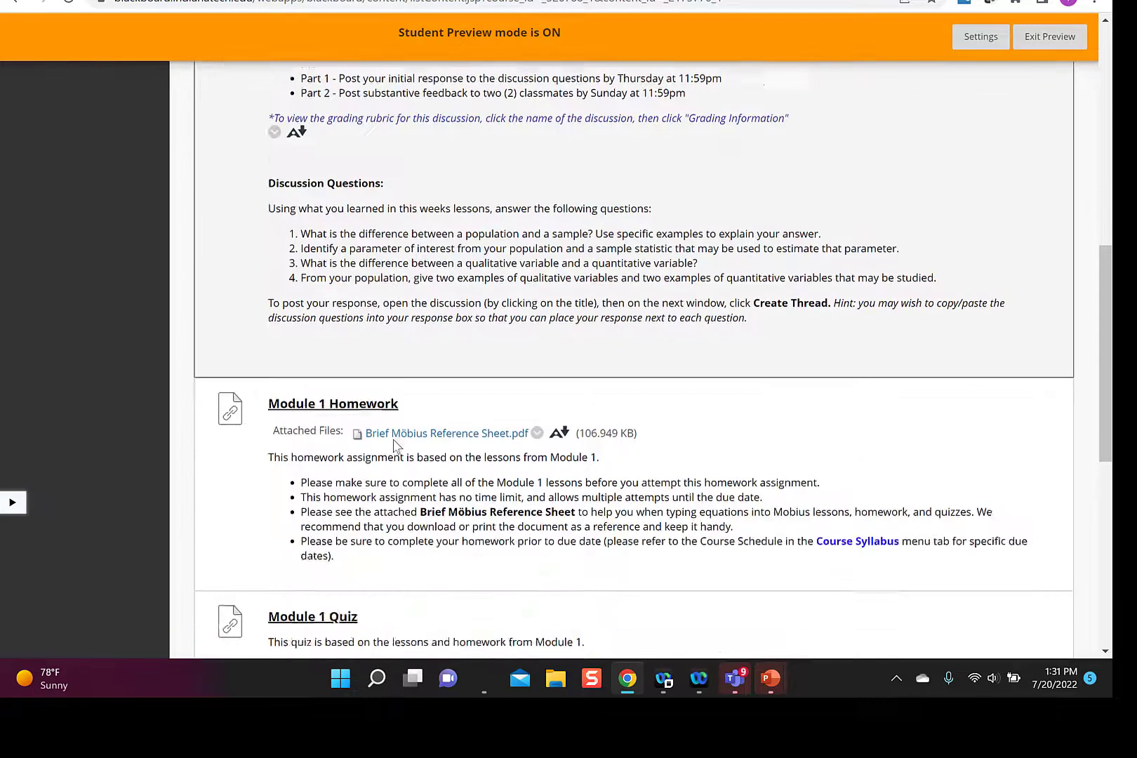
left_click(312, 617)
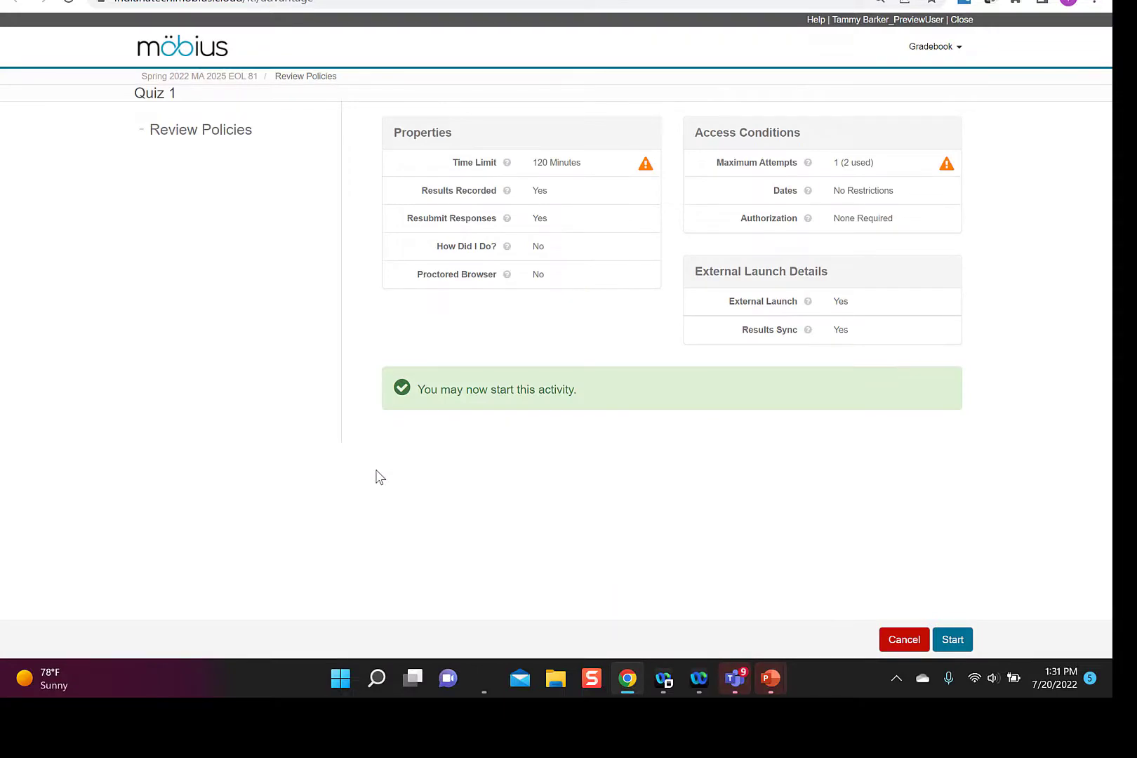
mouse_move(739, 227)
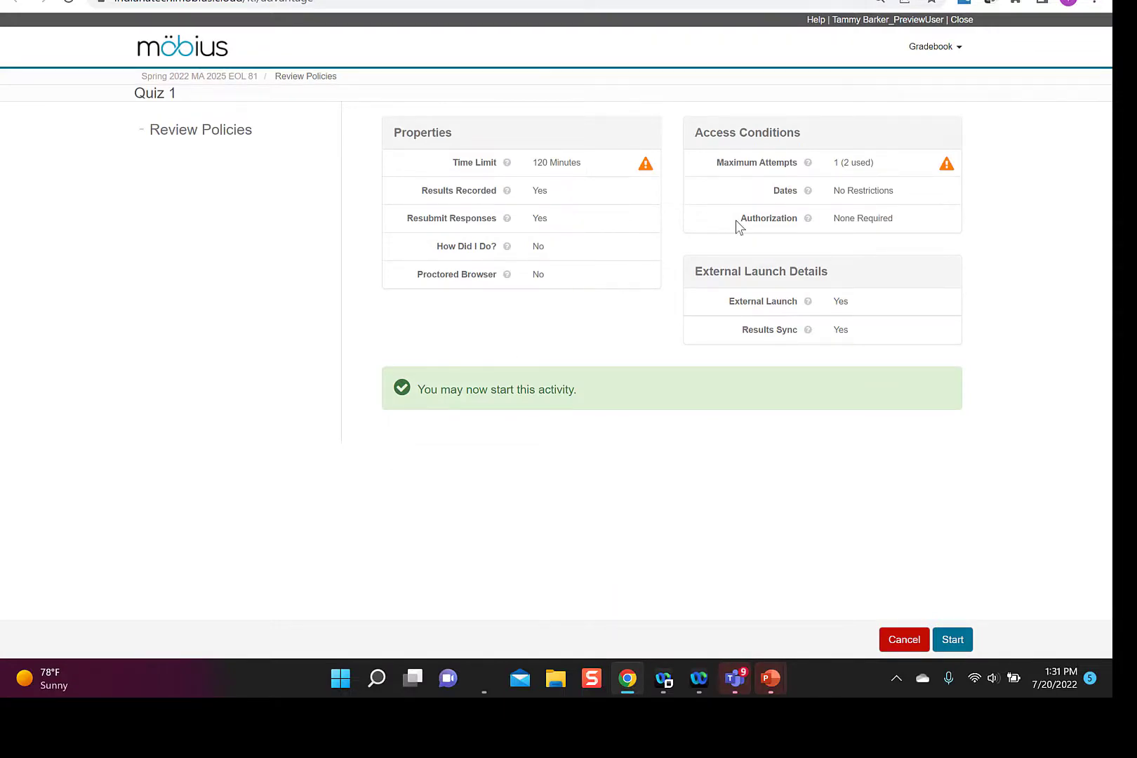
mouse_move(843, 178)
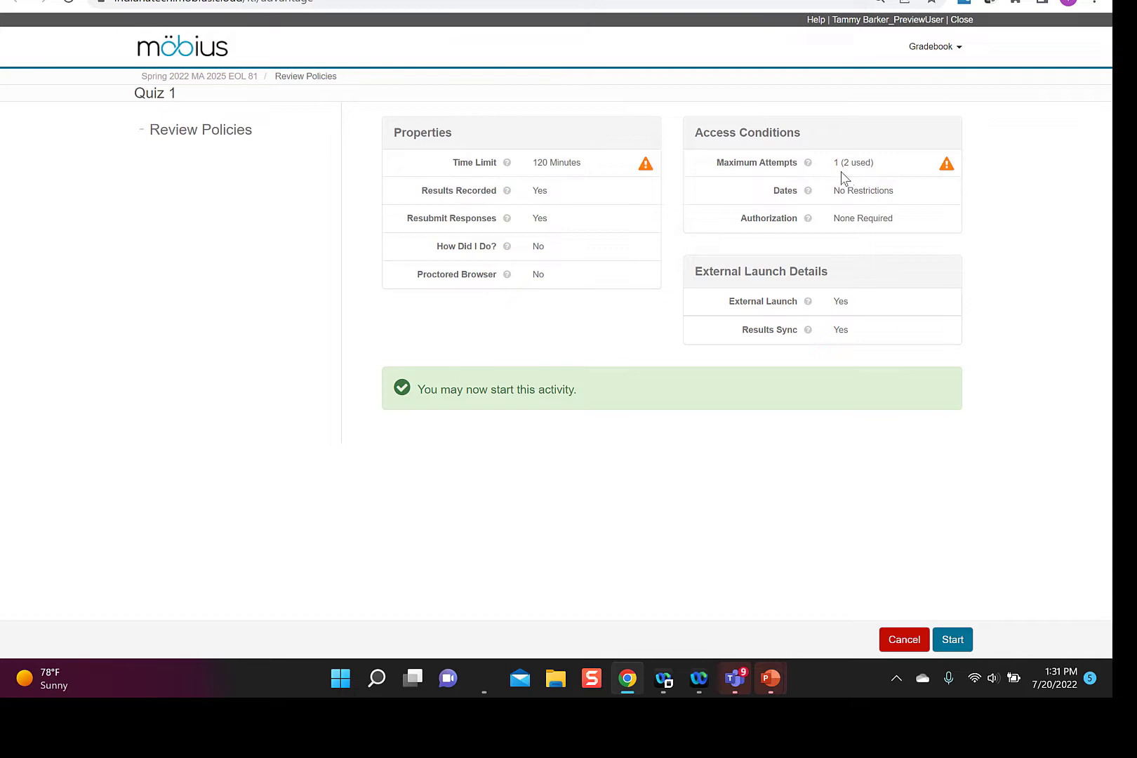
mouse_move(864, 177)
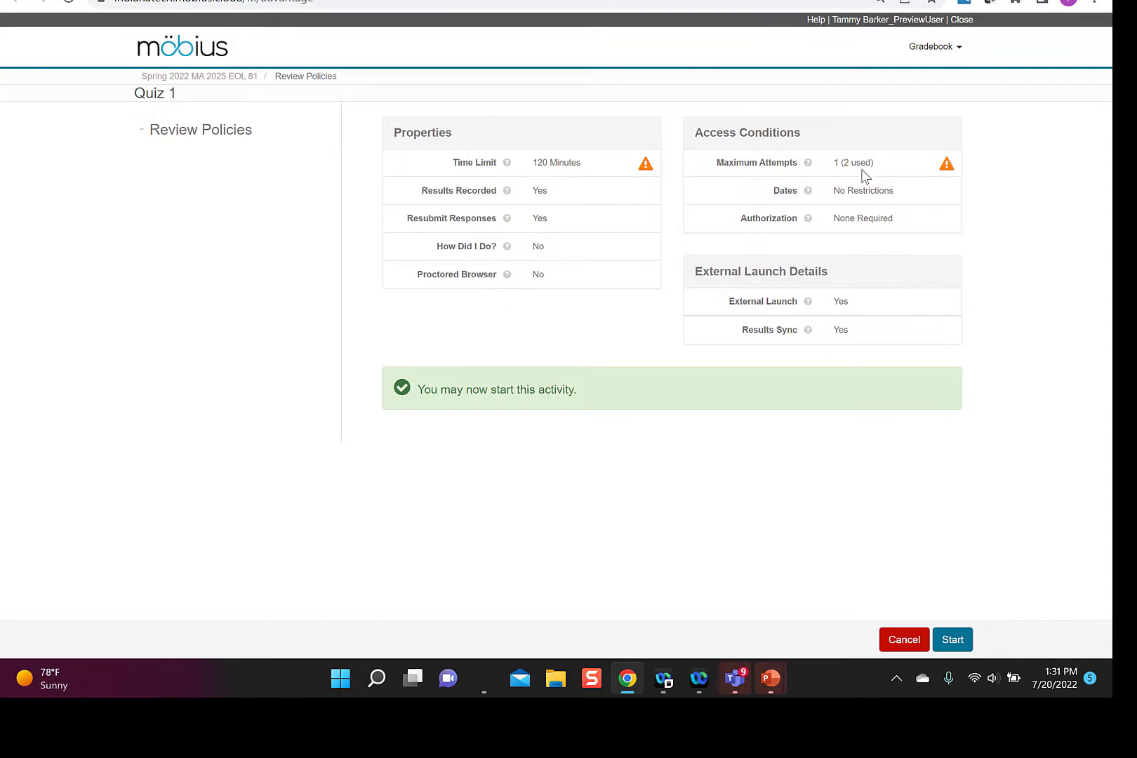